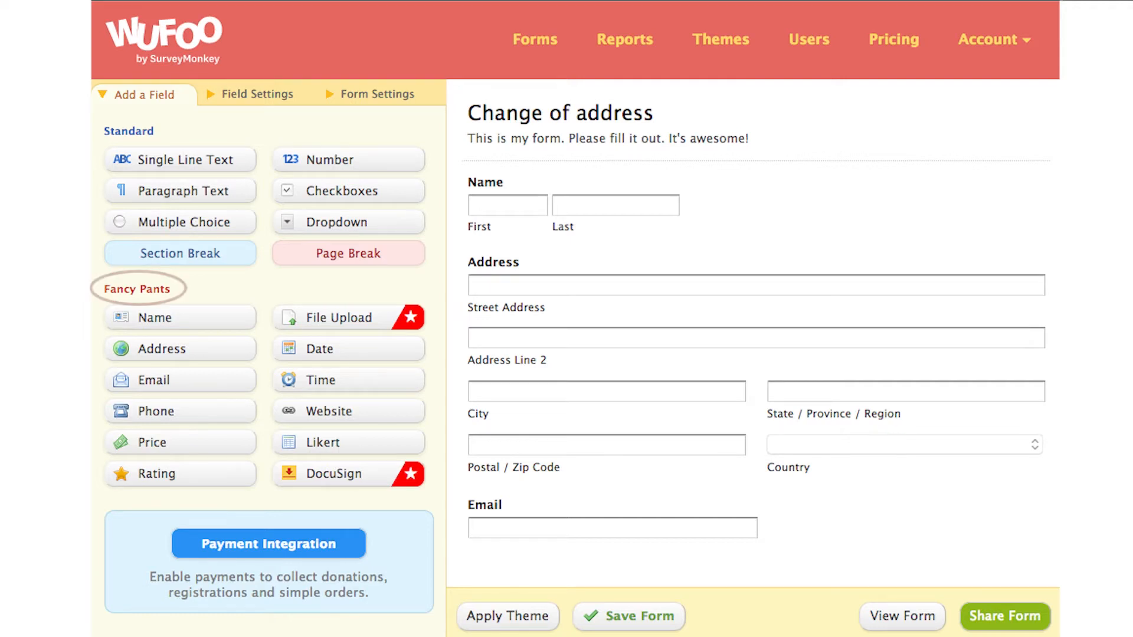
# Create Asana projects 'New home promotion - existing customers' and a second new home promotion project.
pyautogui.click(566, 14)
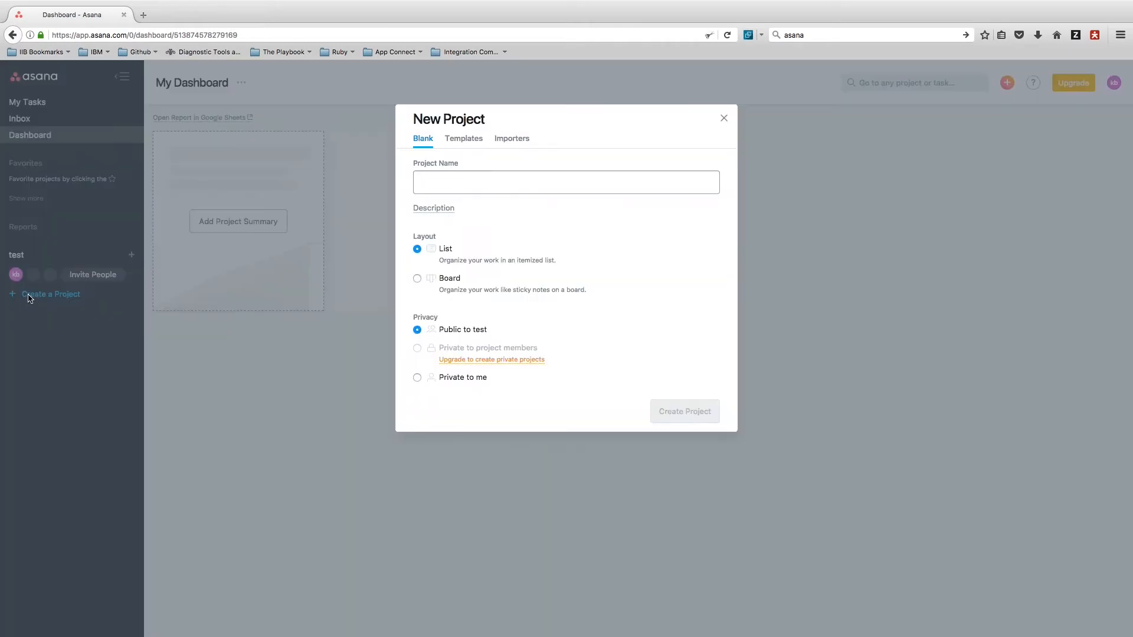
pyautogui.write('New home promotion - existing customers')
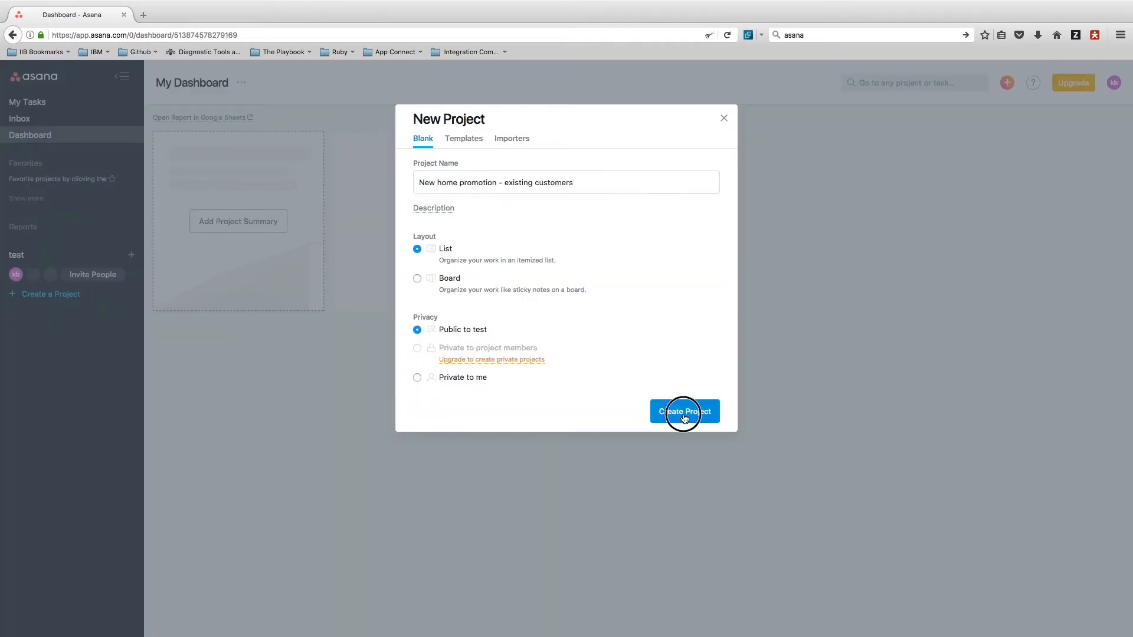
pyautogui.click(684, 411)
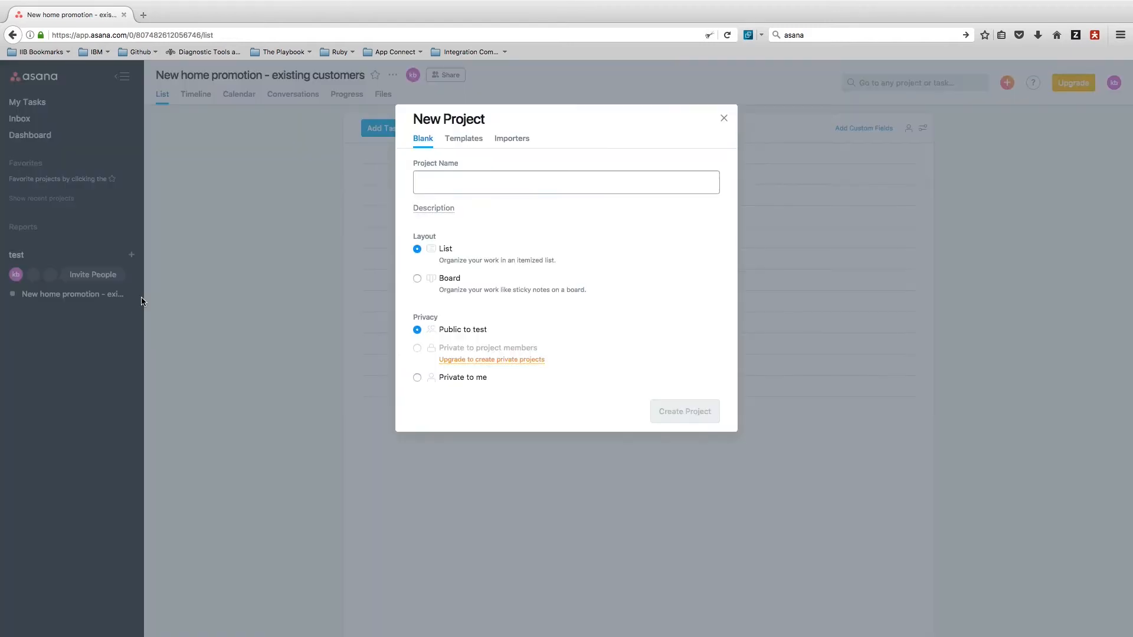
pyautogui.write('New home promotion -')
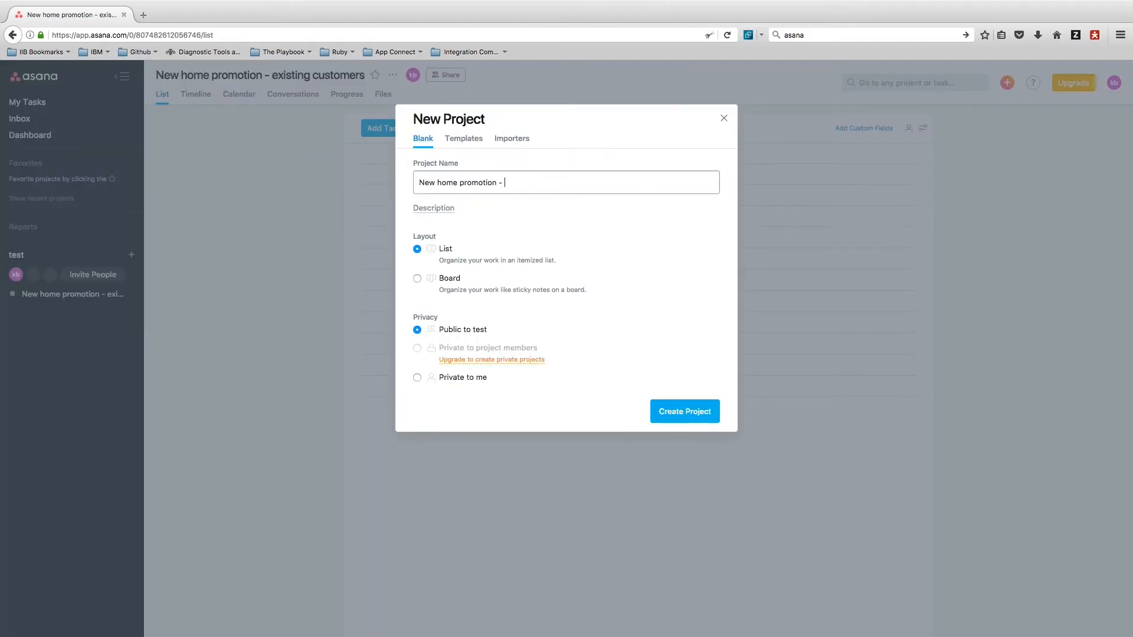
pyautogui.click(685, 411)
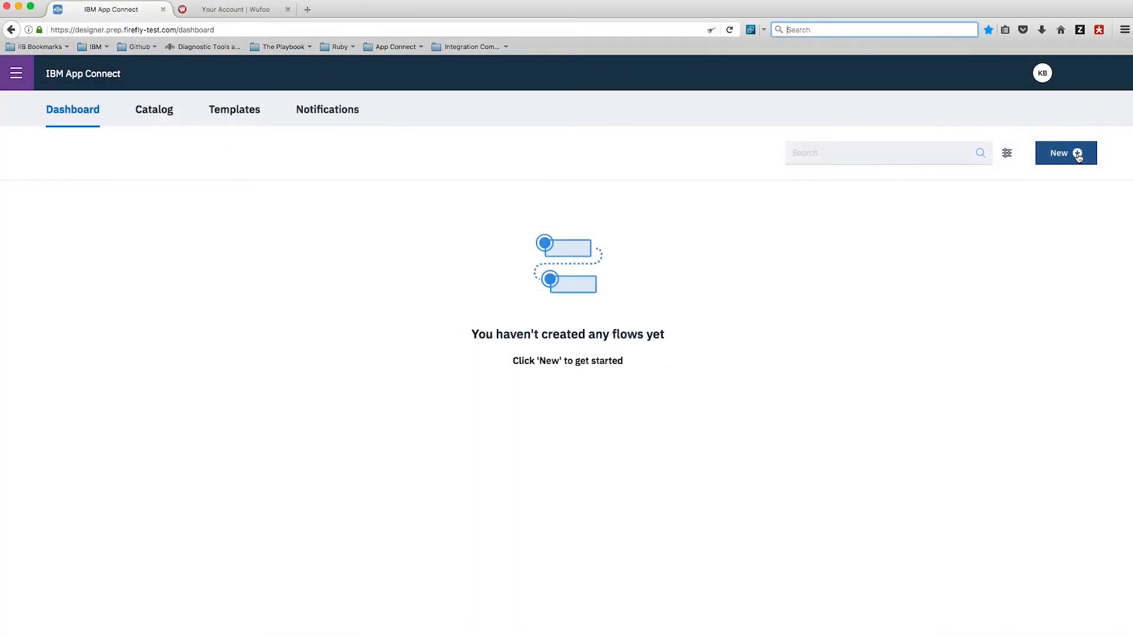
# Create event-driven flow 'Change of address promotion', triggered by a new Wufoo form entry.
pyautogui.click(1065, 152)
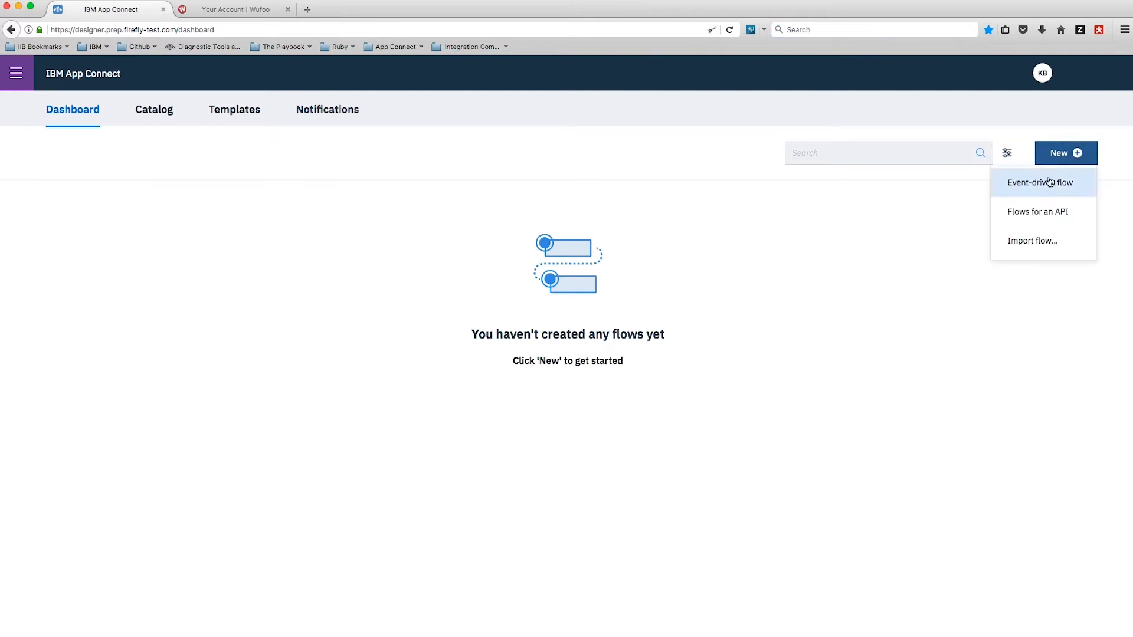
pyautogui.click(1039, 186)
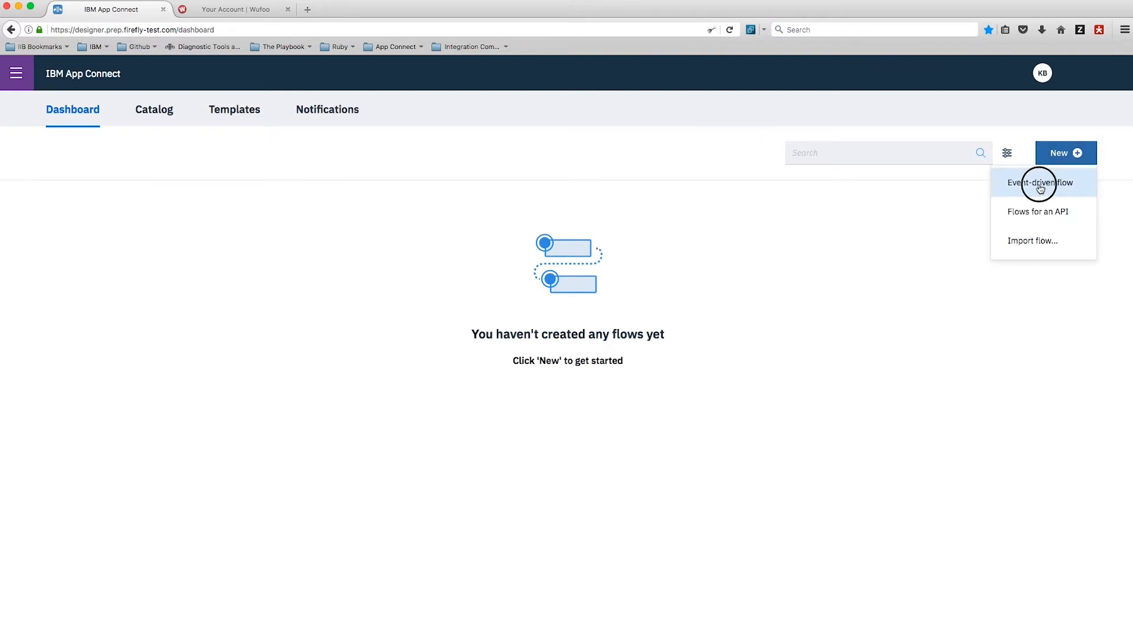
pyautogui.click(1040, 182)
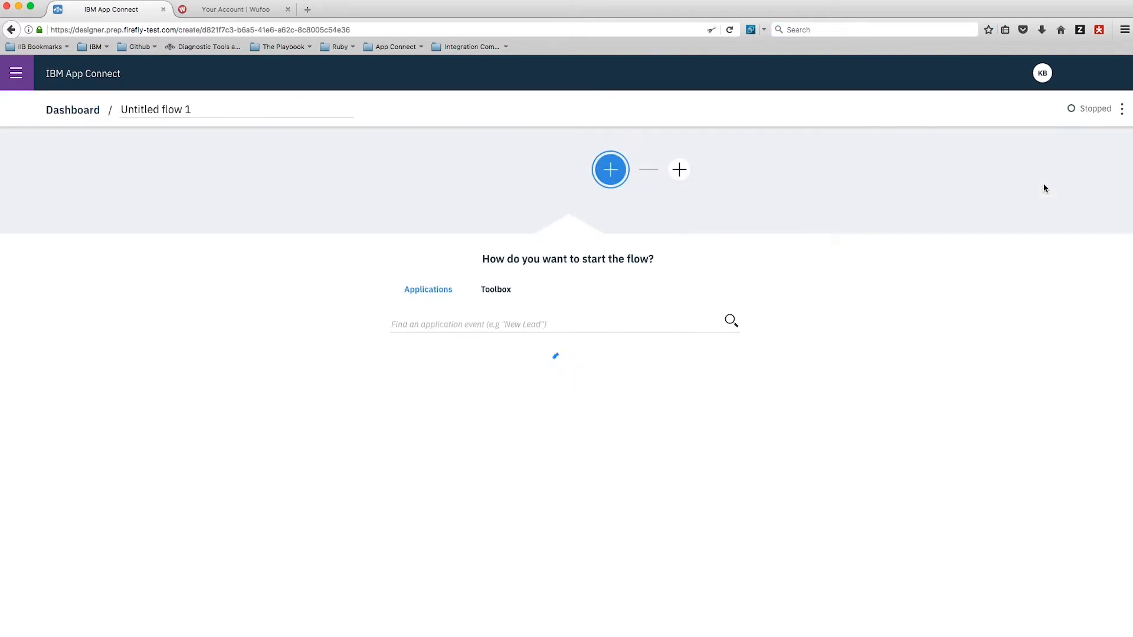
pyautogui.write('C')
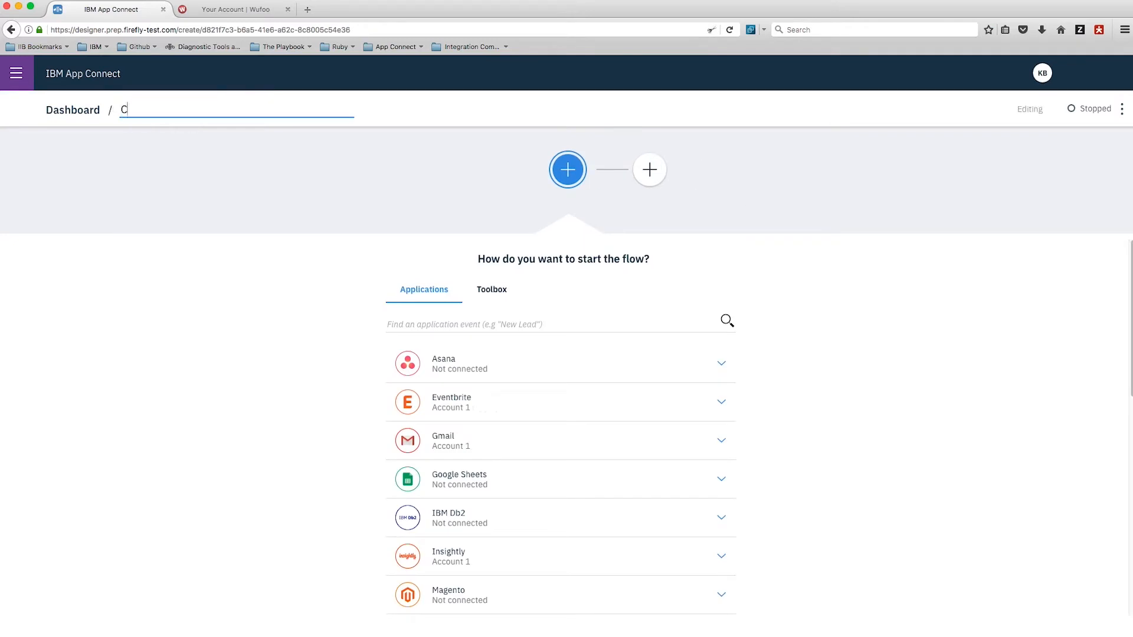
pyautogui.write('hange of addr')
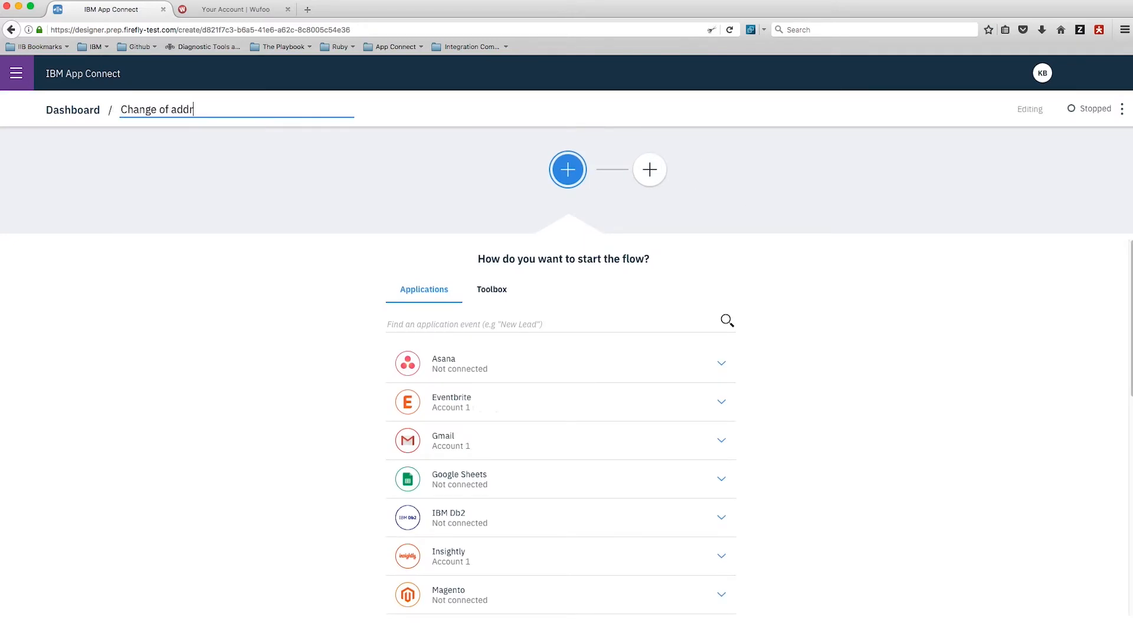
pyautogui.write('ess promotion')
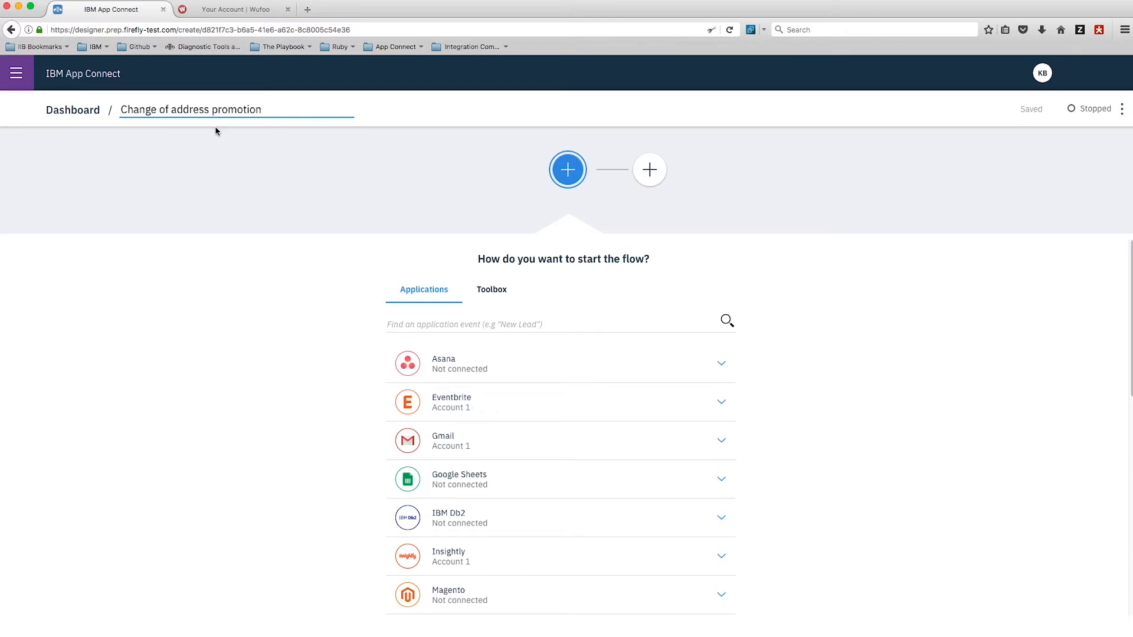
pyautogui.write('Wuf')
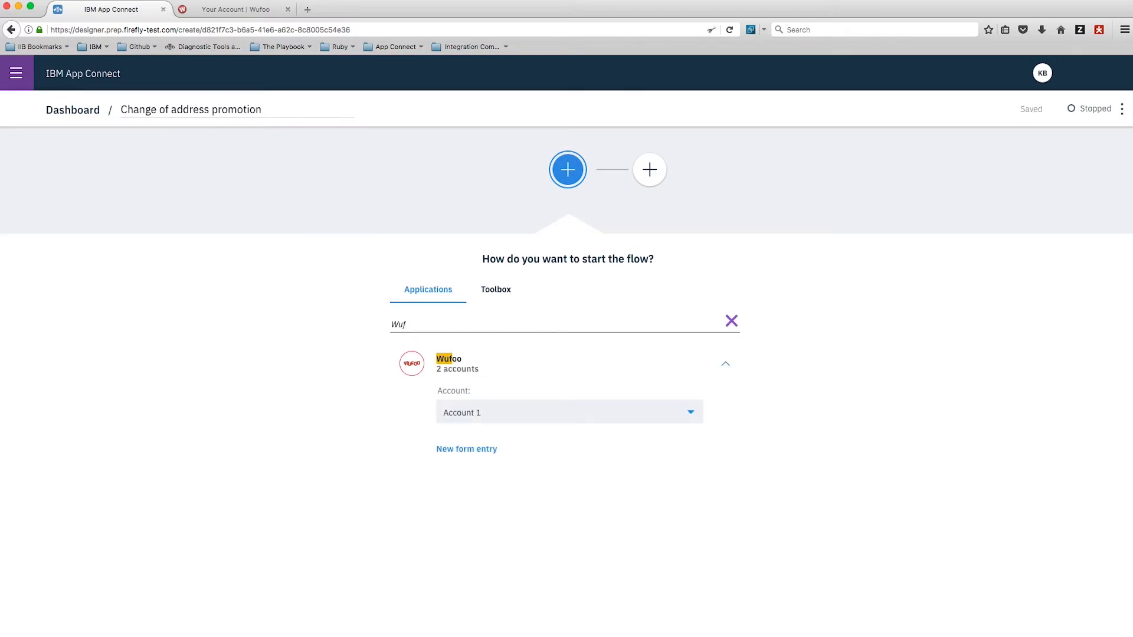
pyautogui.click(466, 449)
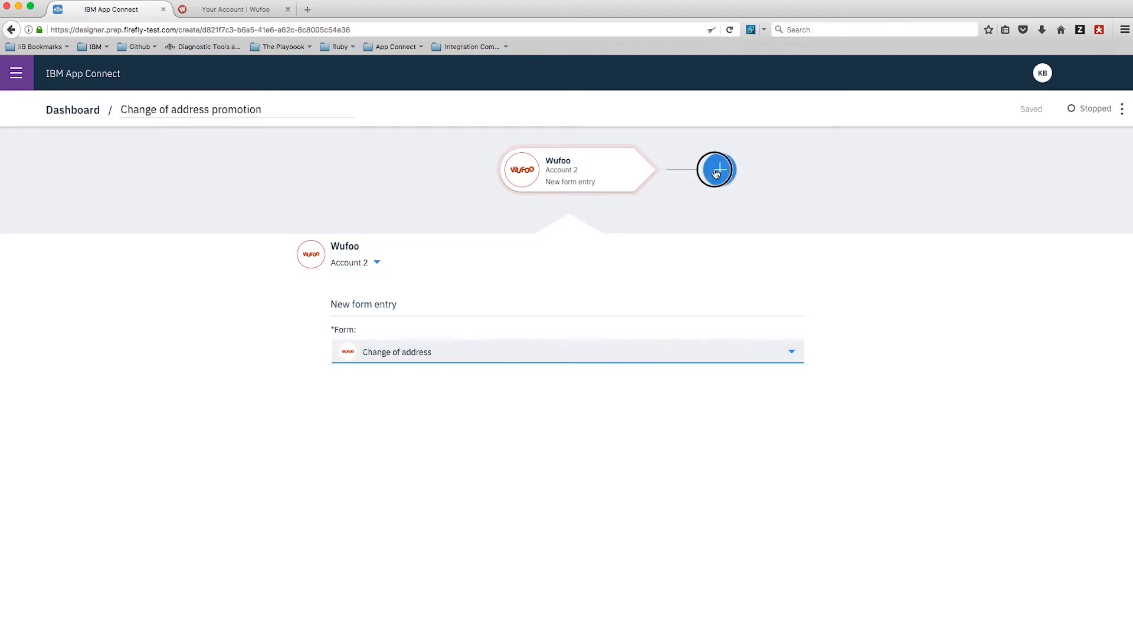
# Add a Salesforce 'Update or create contact' action after the Wufoo trigger.
pyautogui.click(716, 170)
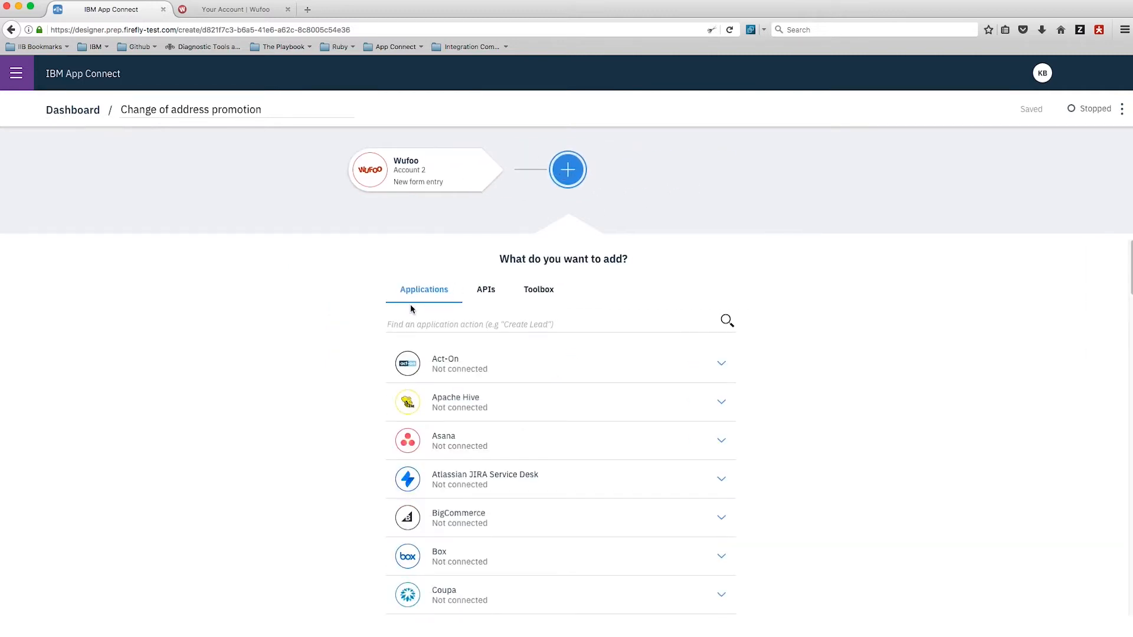
pyautogui.write('s')
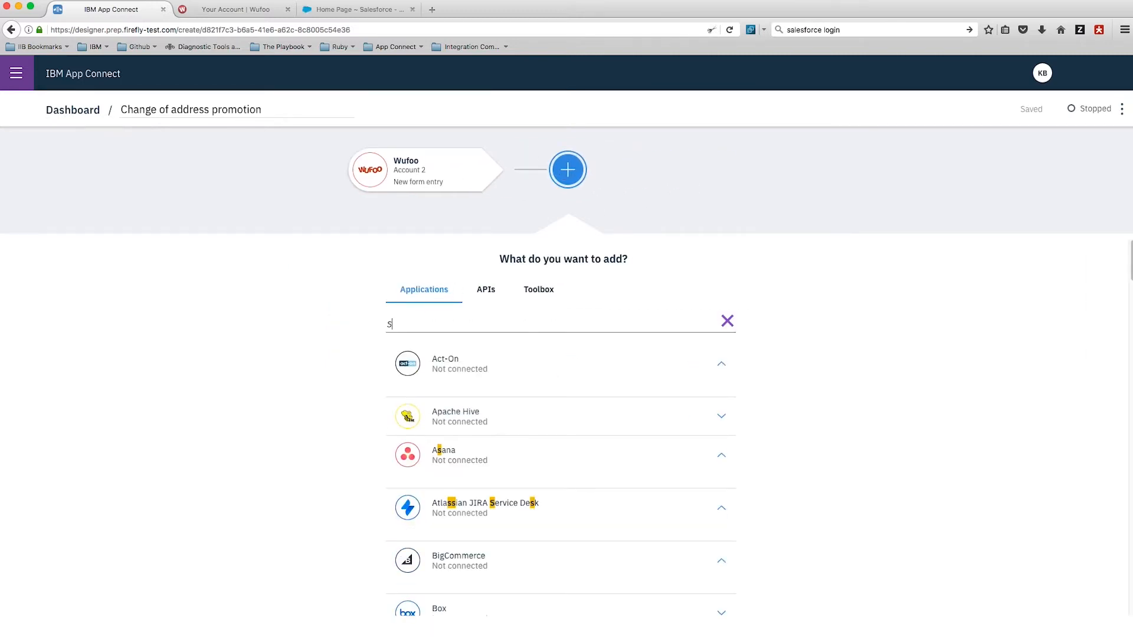
pyautogui.write('Salesforce')
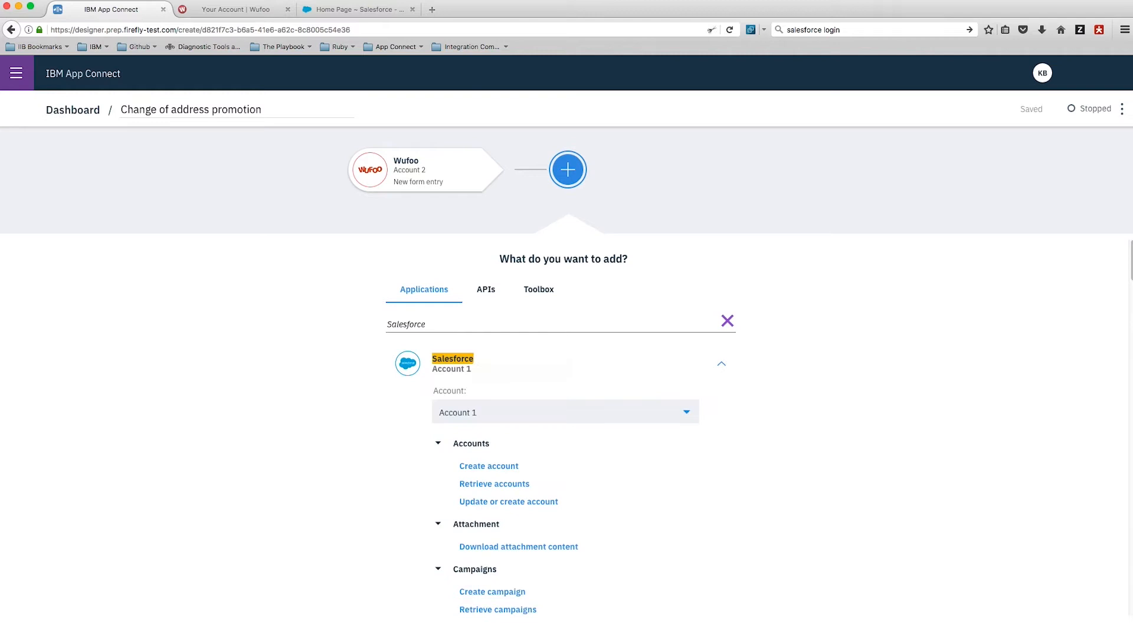
pyautogui.scroll(-3)
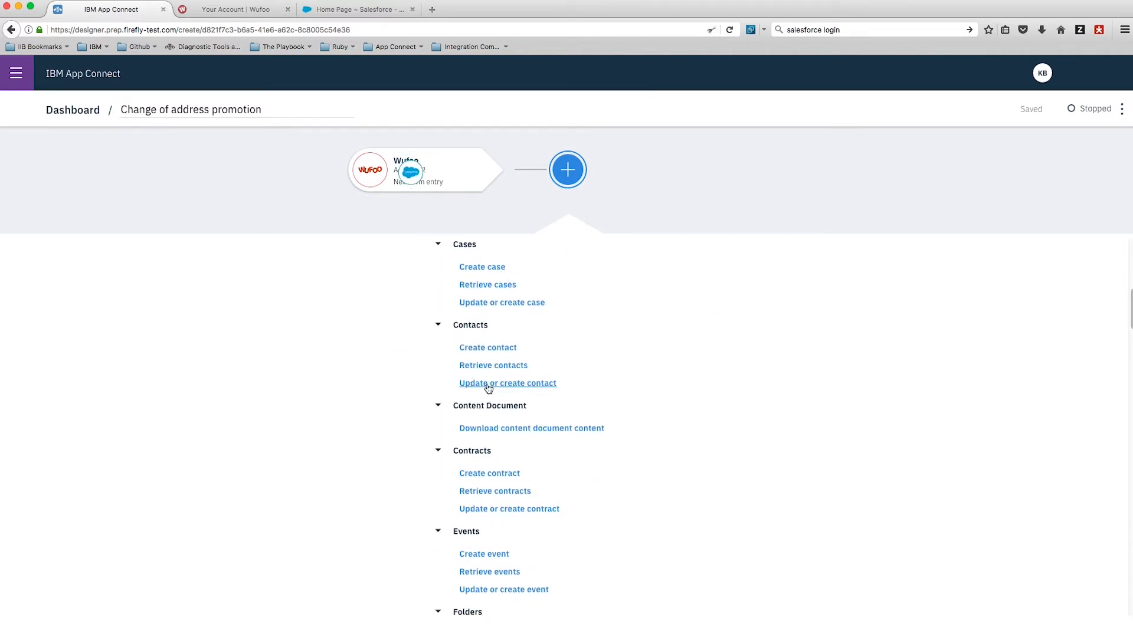
pyautogui.click(507, 383)
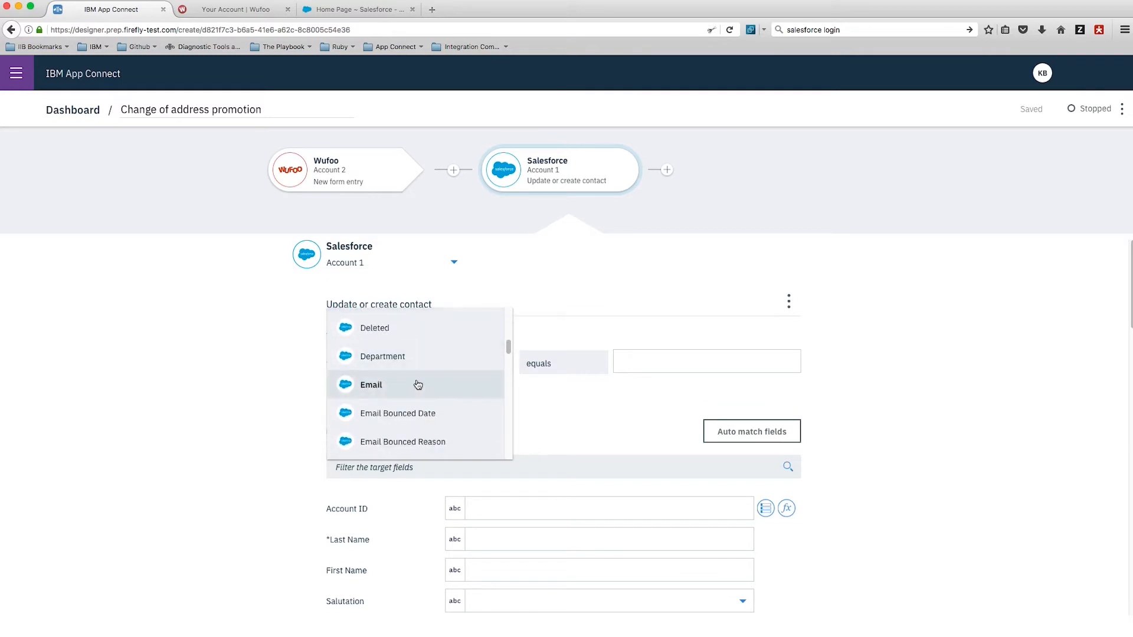
# Match Salesforce contacts where Email equals the Wufoo Email value.
pyautogui.click(371, 385)
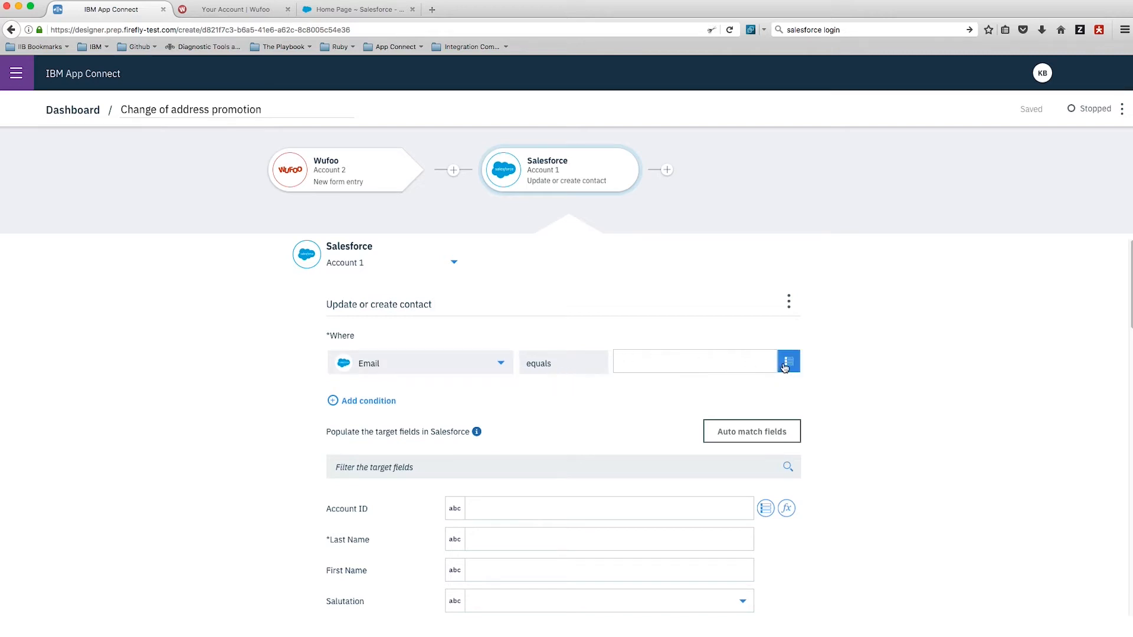
pyautogui.click(789, 361)
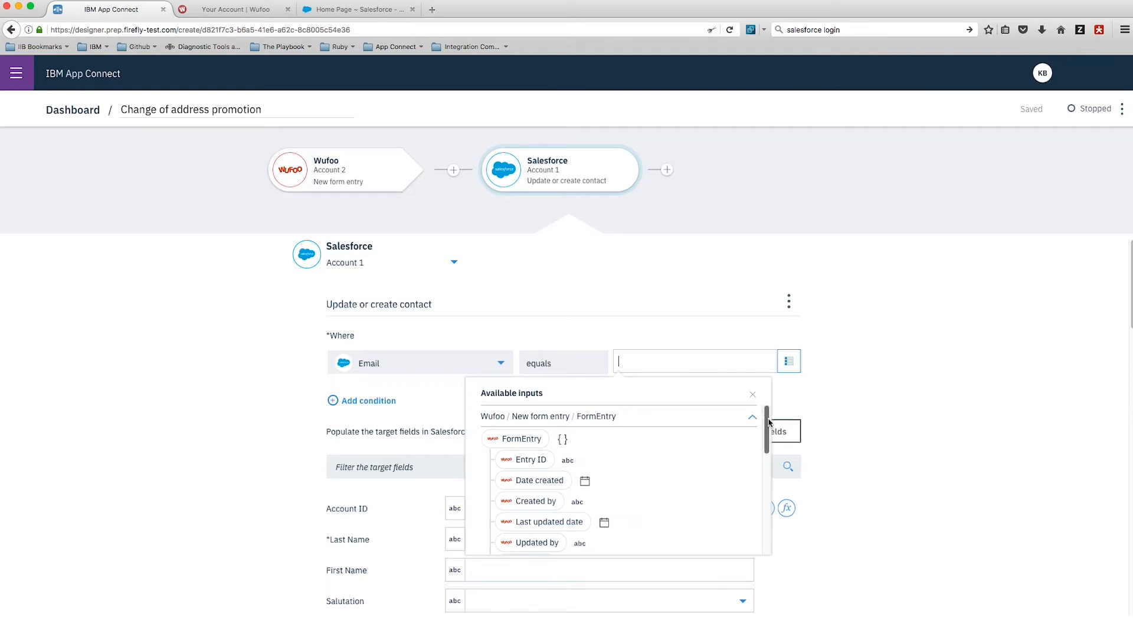
pyautogui.scroll(-3)
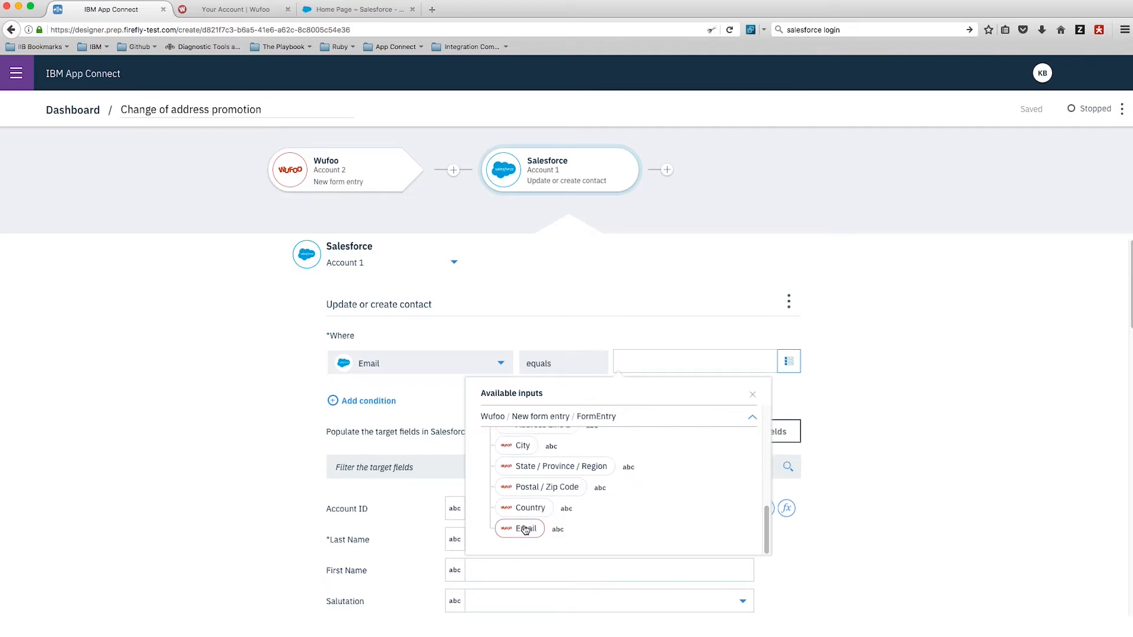
pyautogui.click(524, 528)
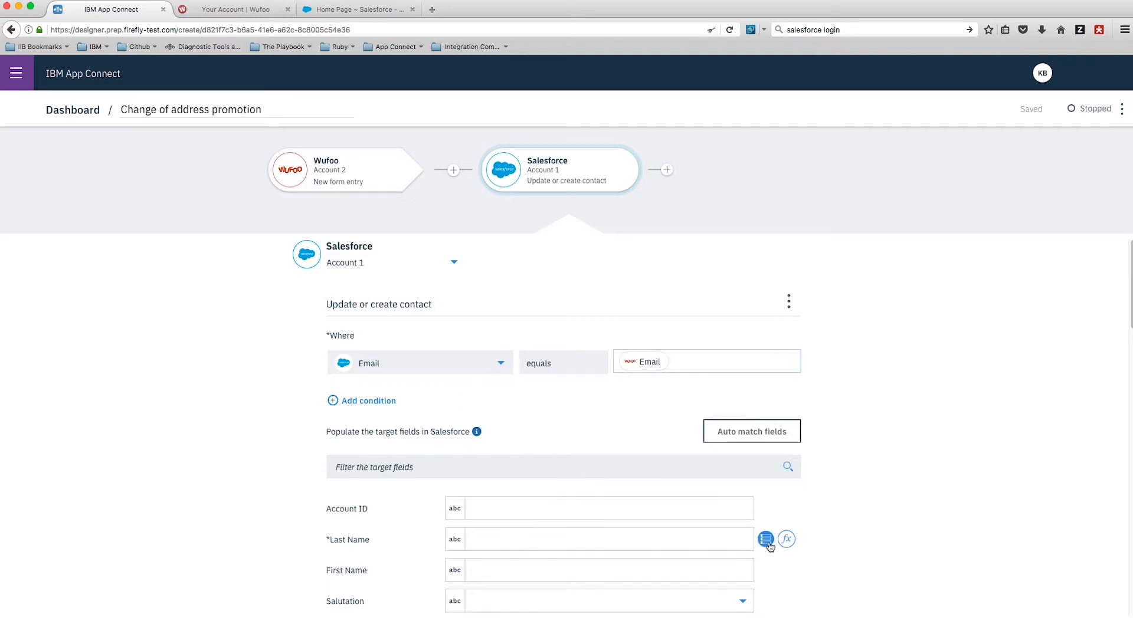
# Map Wufoo Last and First into Last Name and First Name, and set Mailing Street.
pyautogui.click(766, 538)
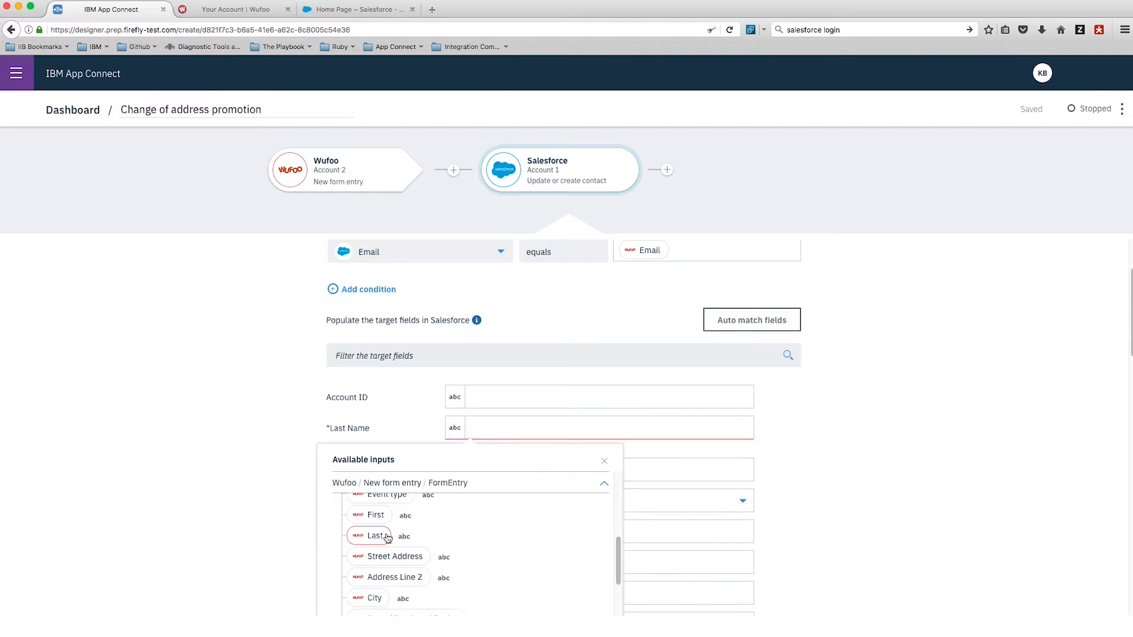
pyautogui.click(373, 535)
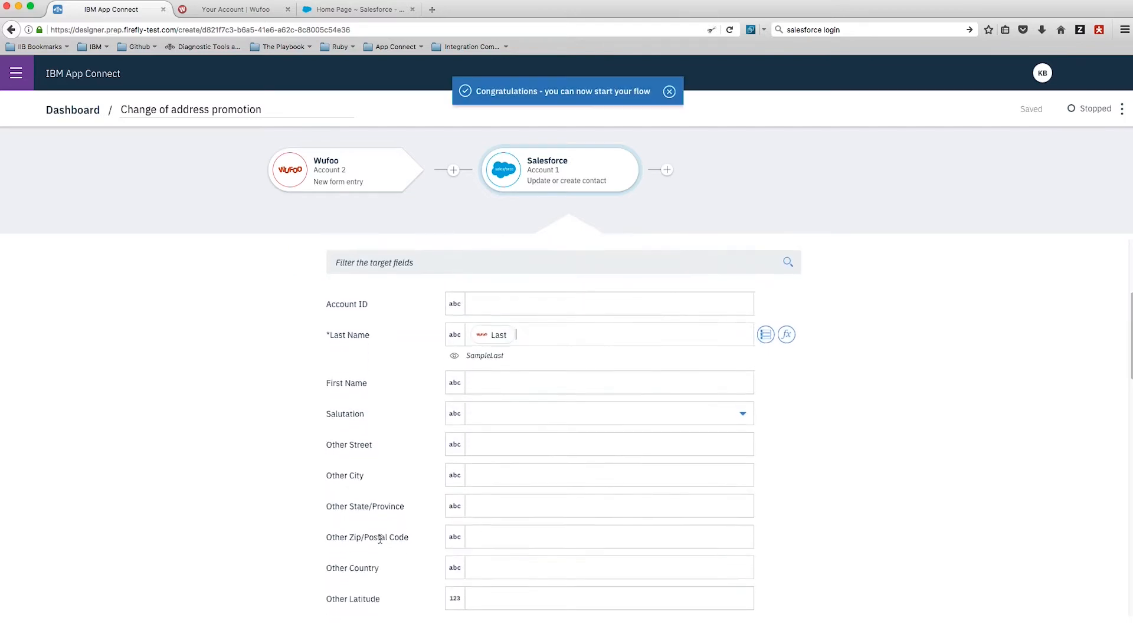
pyautogui.click(608, 357)
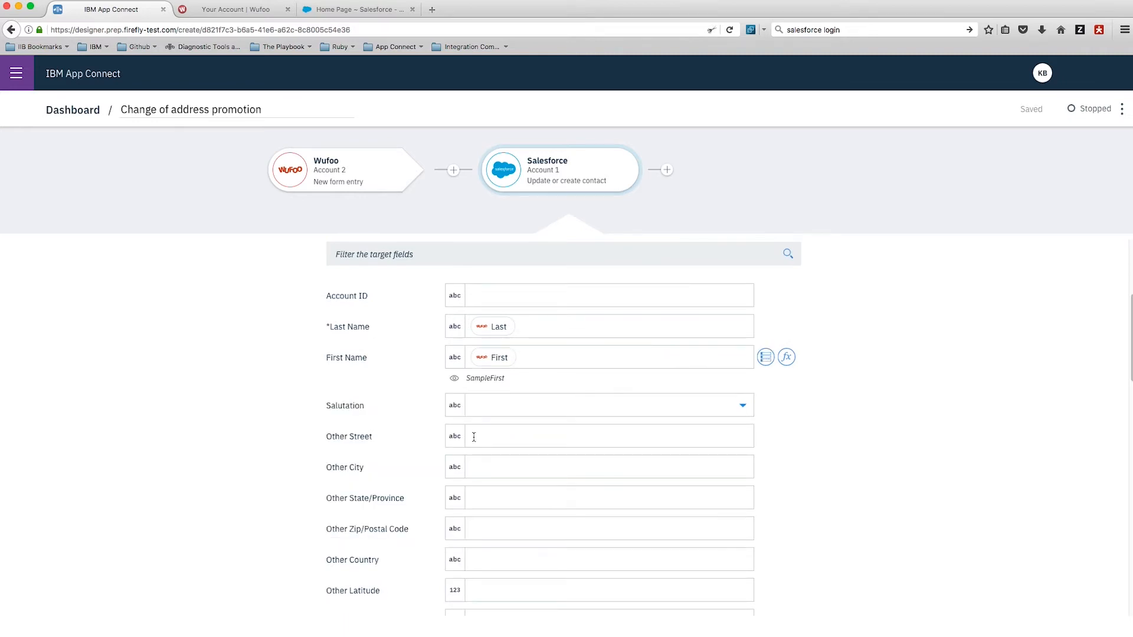
pyautogui.click(764, 397)
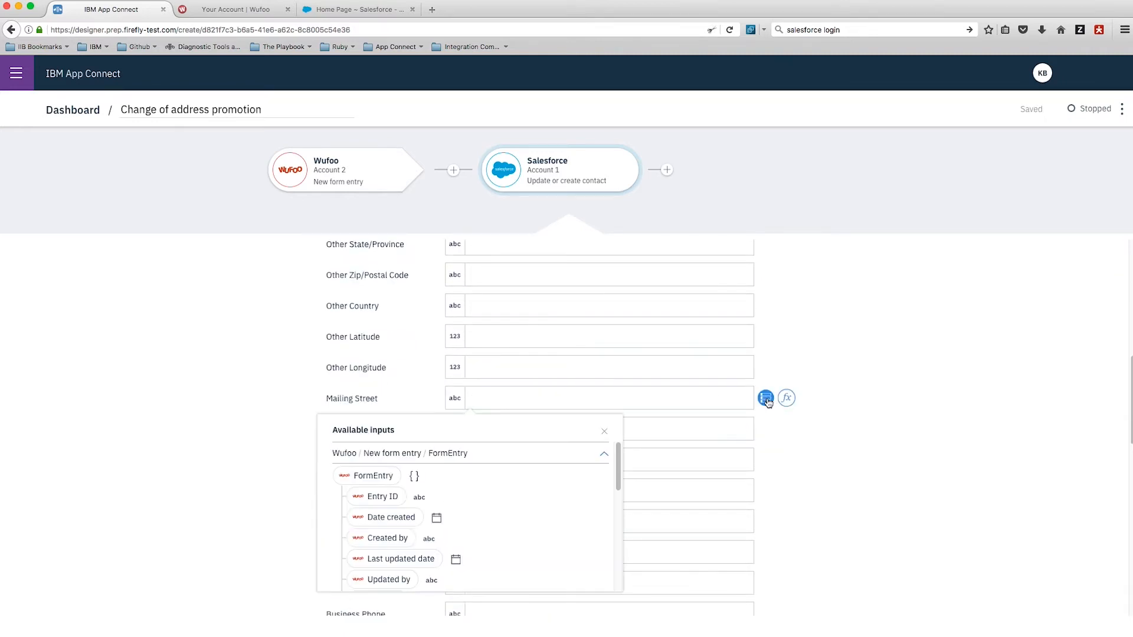
pyautogui.click(375, 496)
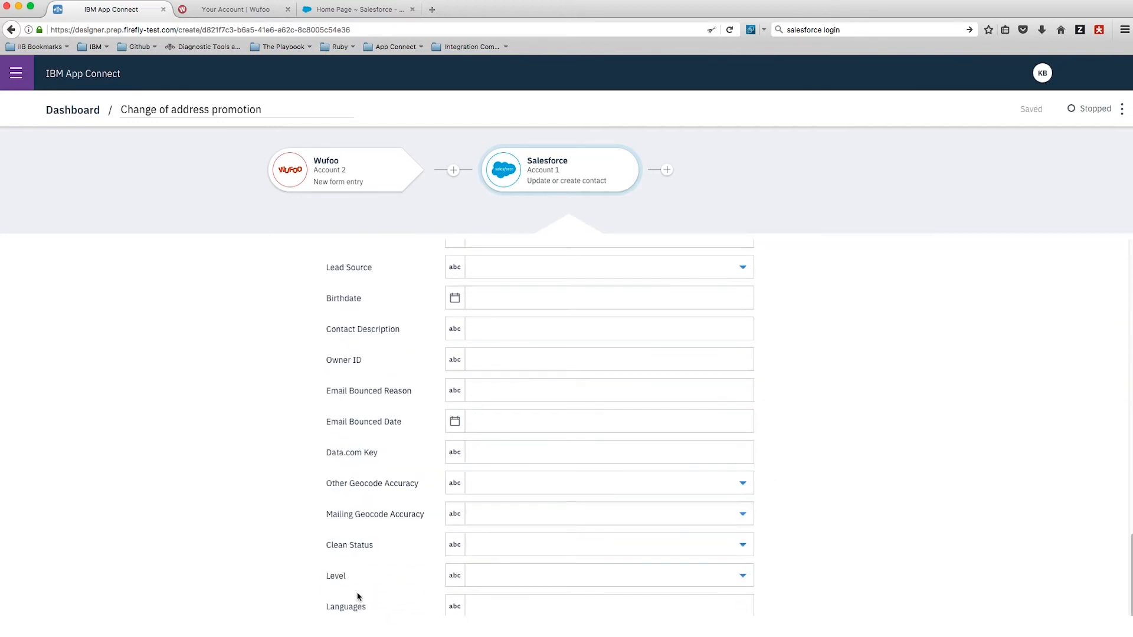
# Add an If step: Status code equals 200 exits the flow with 'Good request'.
pyautogui.click(667, 170)
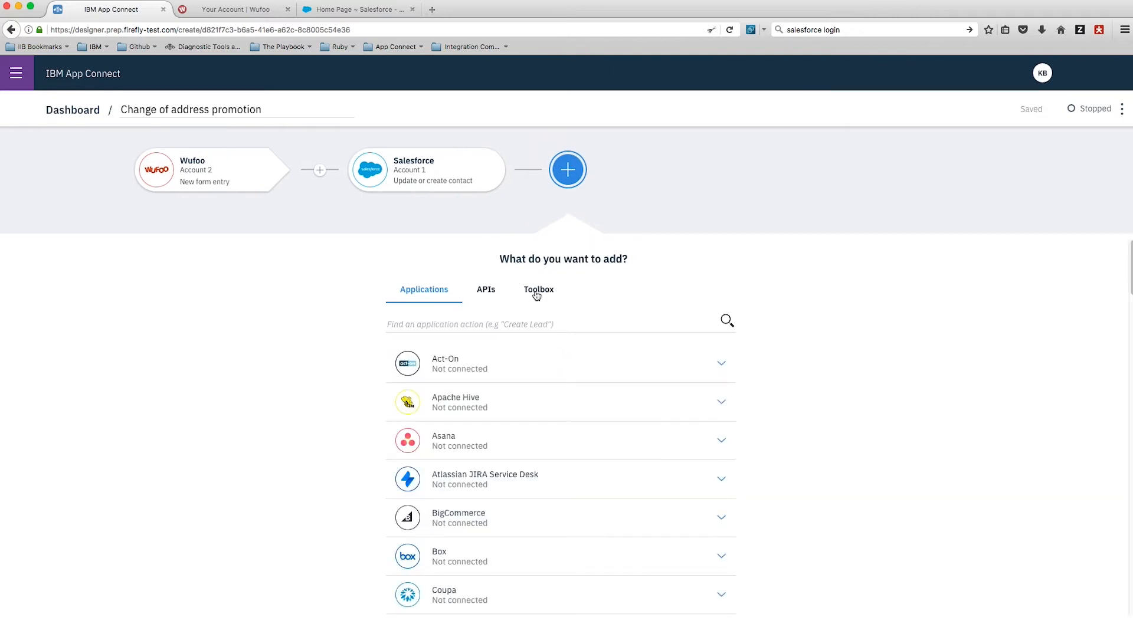
pyautogui.click(538, 289)
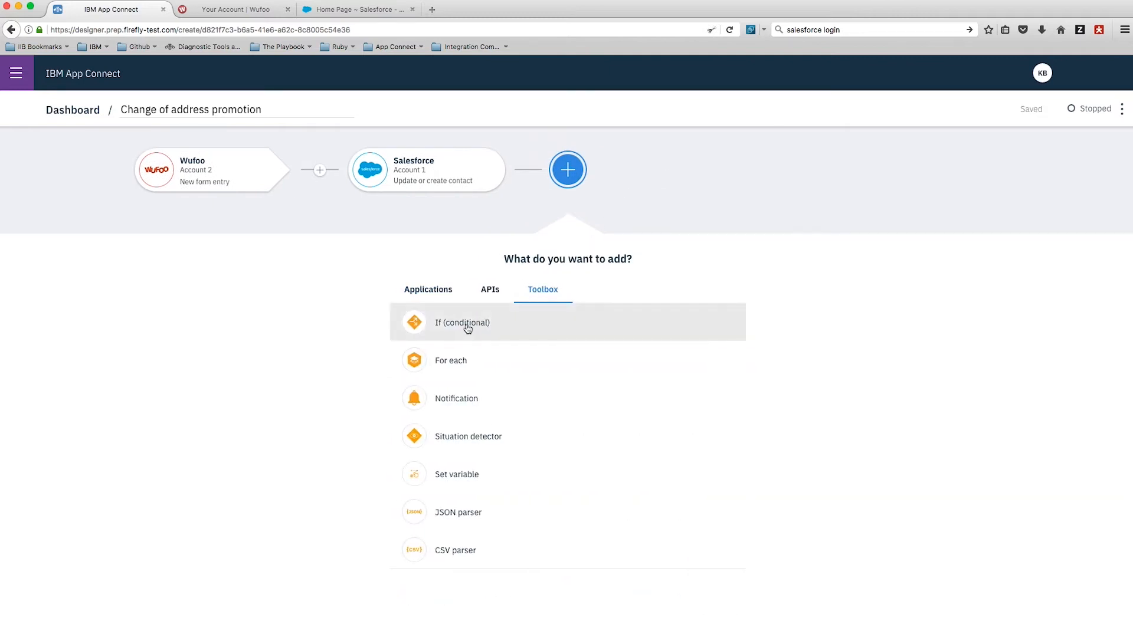
pyautogui.moveTo(464, 329)
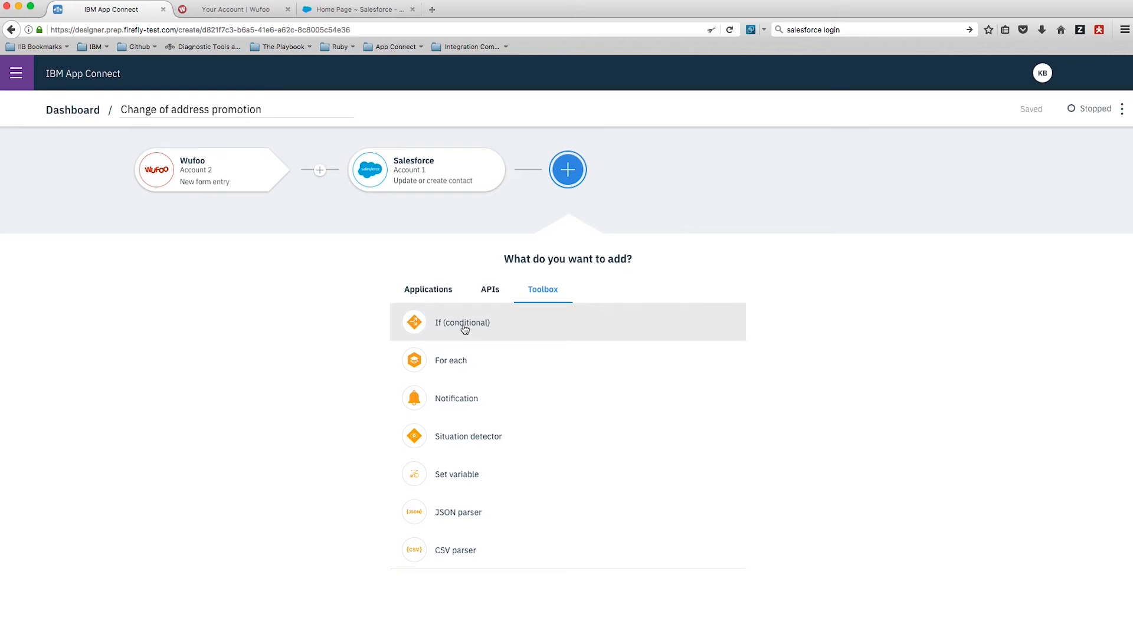
pyautogui.click(463, 323)
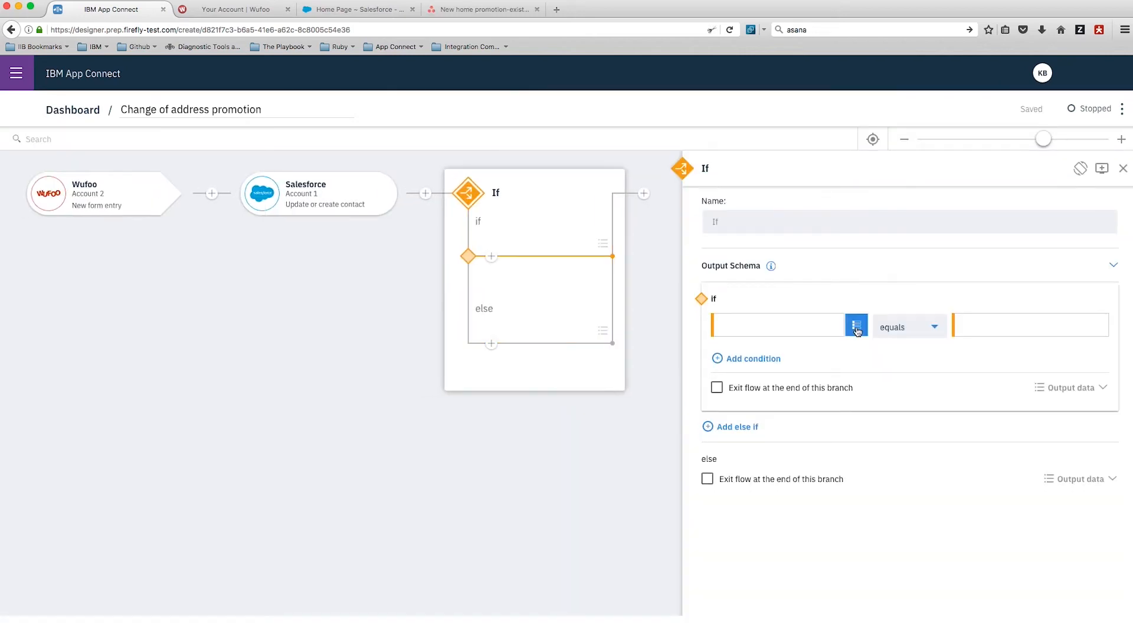
pyautogui.click(856, 326)
pyautogui.write('200')
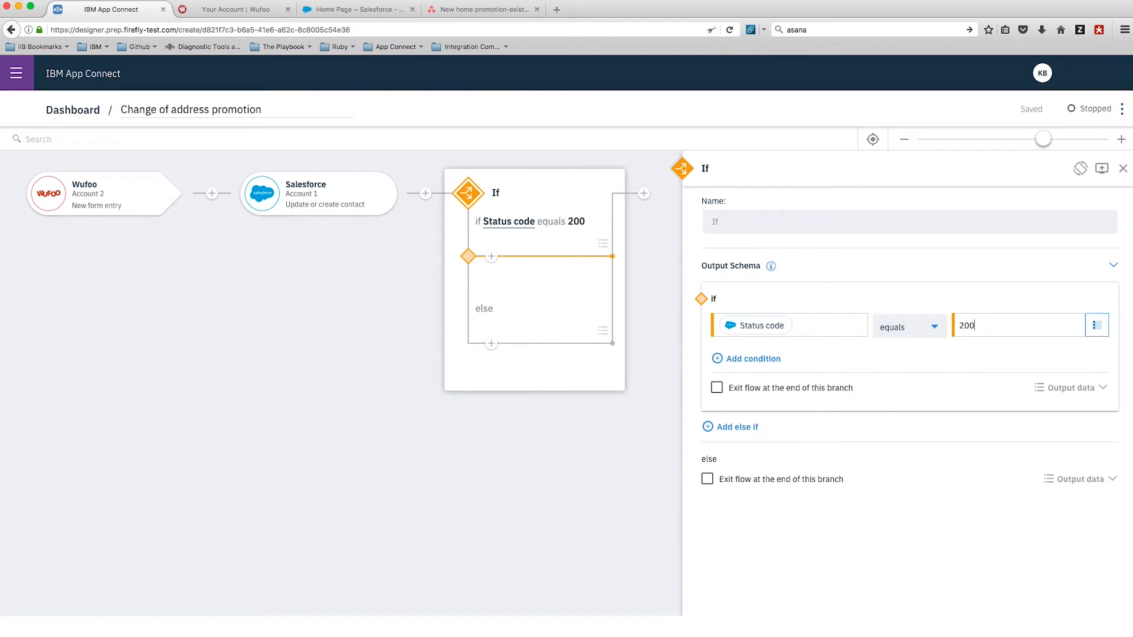
pyautogui.click(717, 387)
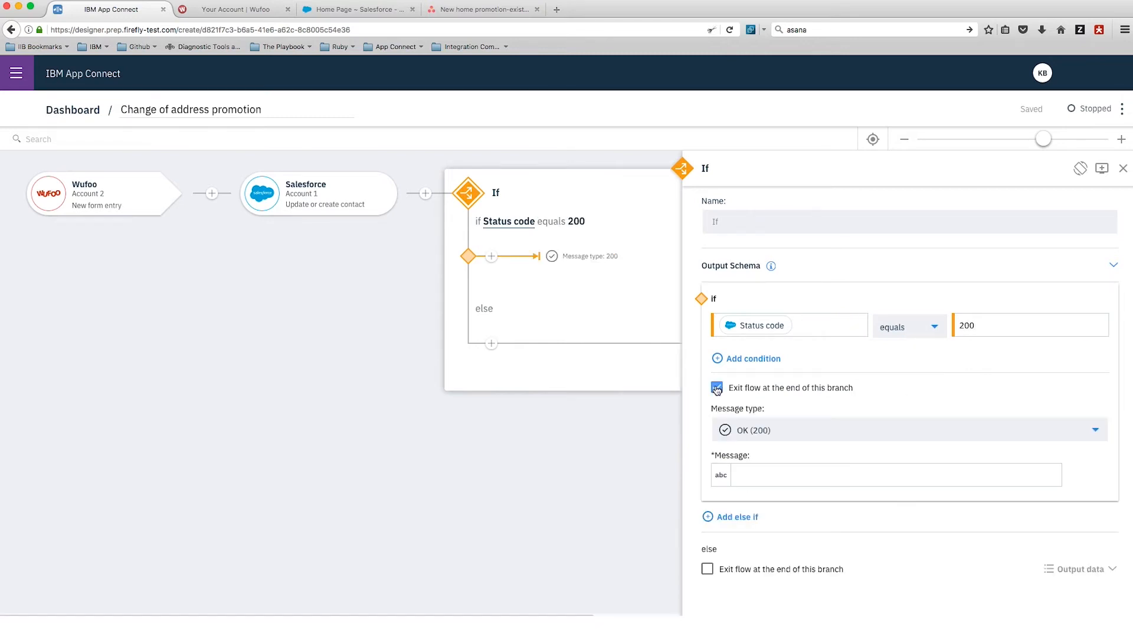
pyautogui.write('Good request')
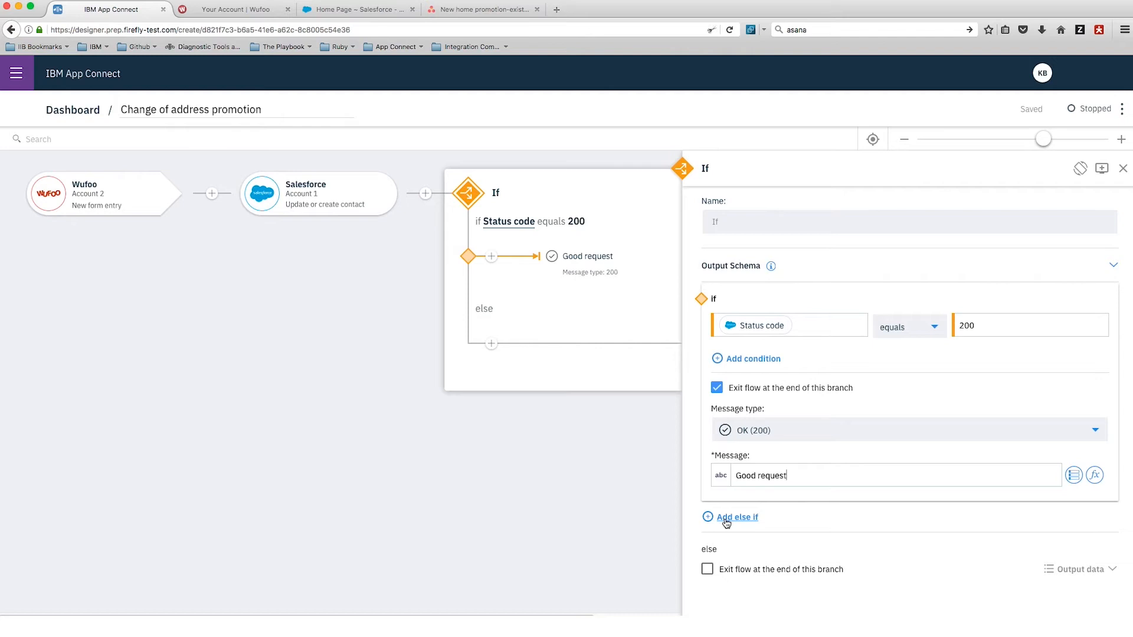
# Add an else-if branch where Status code equals 201 exits with 'Good request'.
pyautogui.click(736, 518)
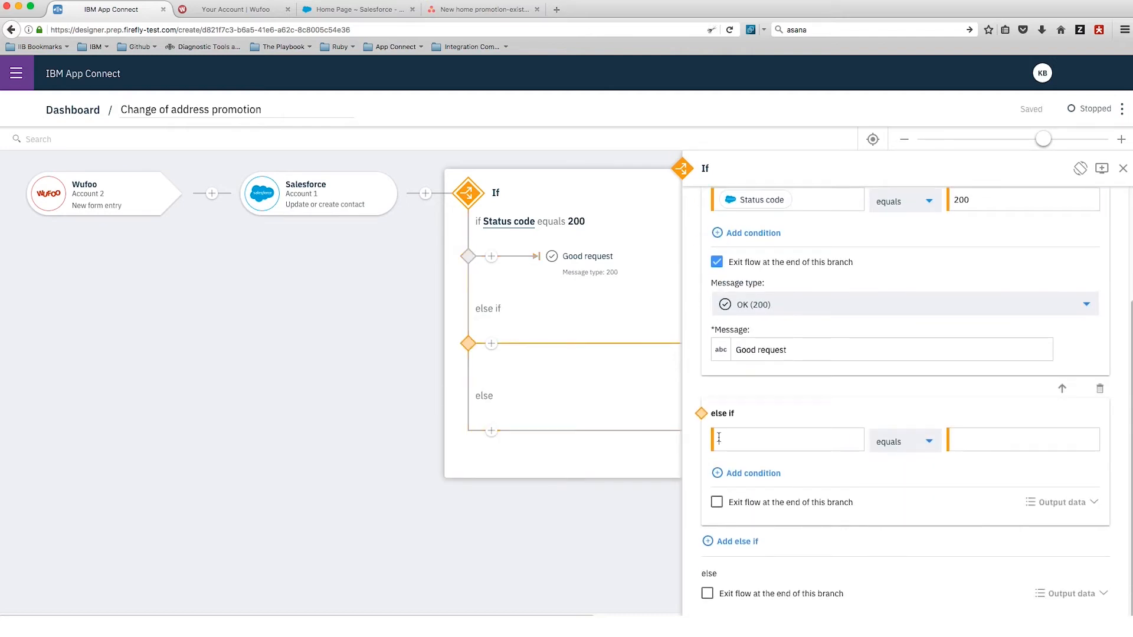
pyautogui.click(786, 439)
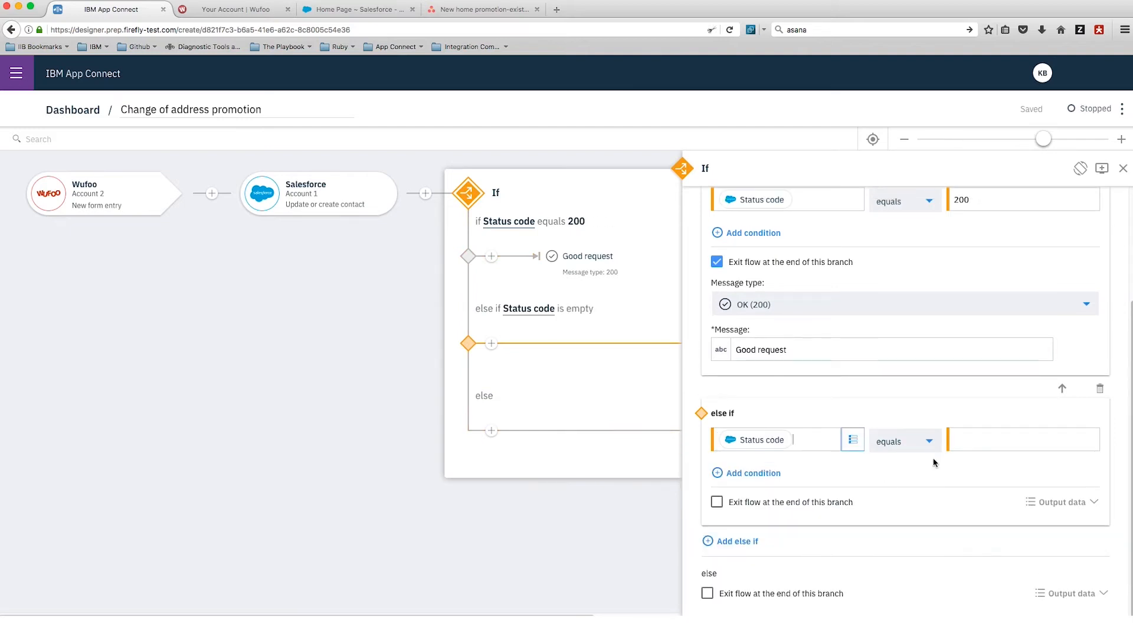
pyautogui.click(1012, 442)
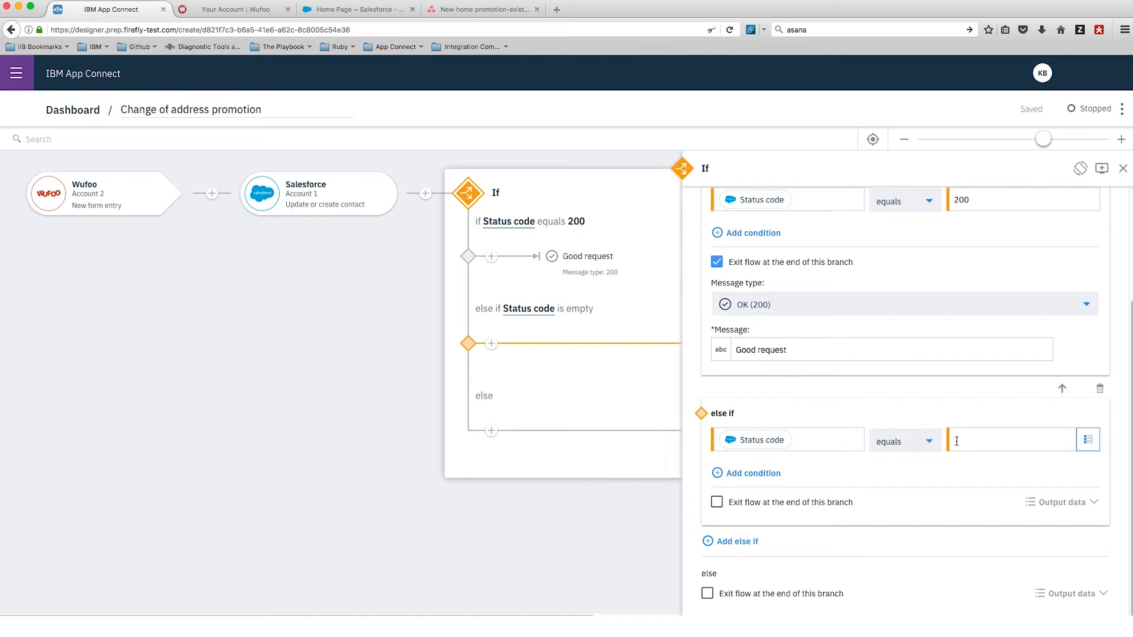
pyautogui.write('201')
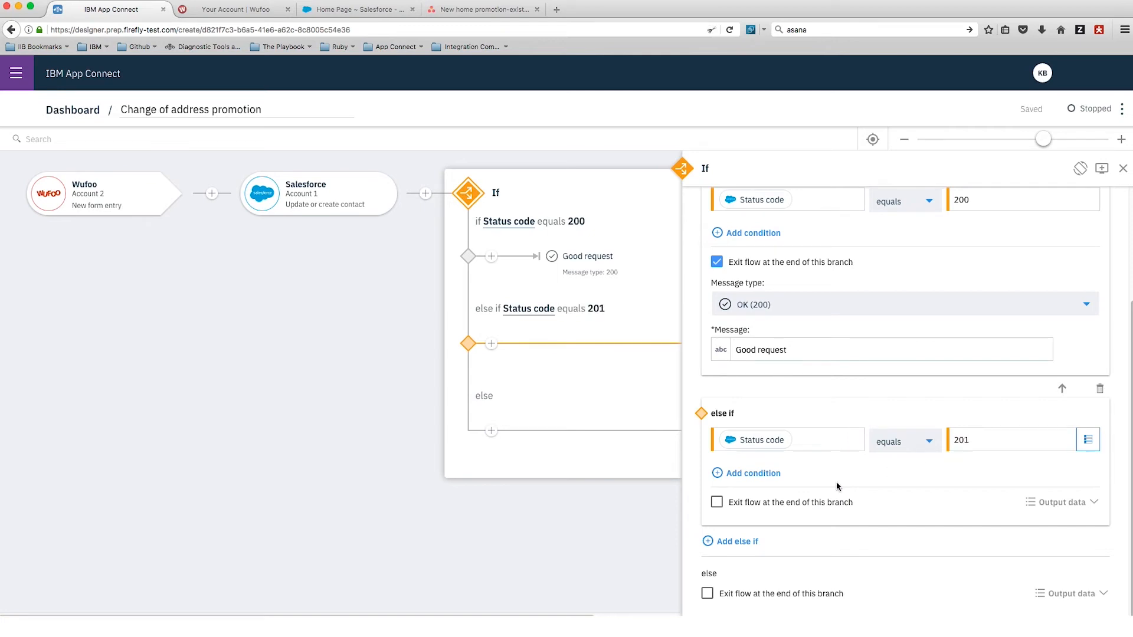
pyautogui.click(717, 503)
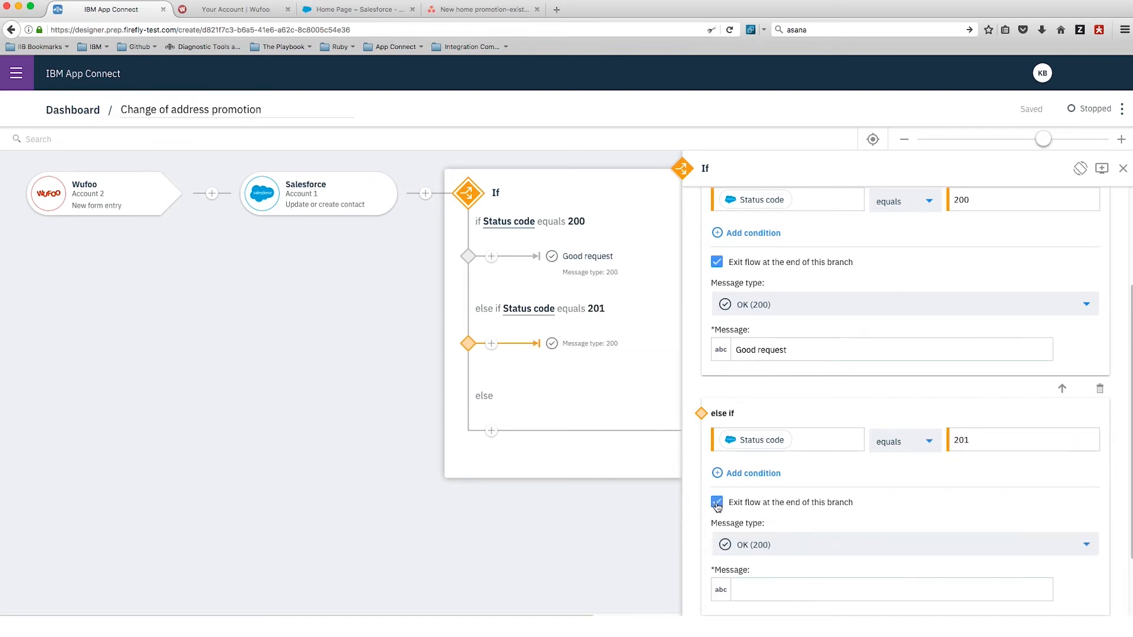
pyautogui.click(889, 606)
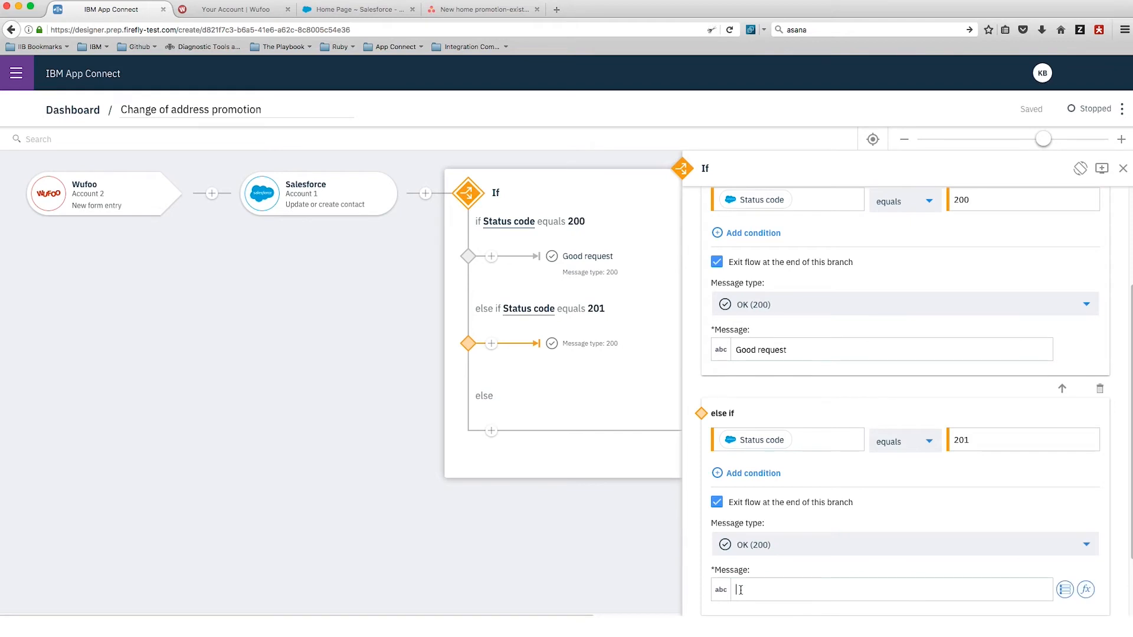
pyautogui.write('Good request')
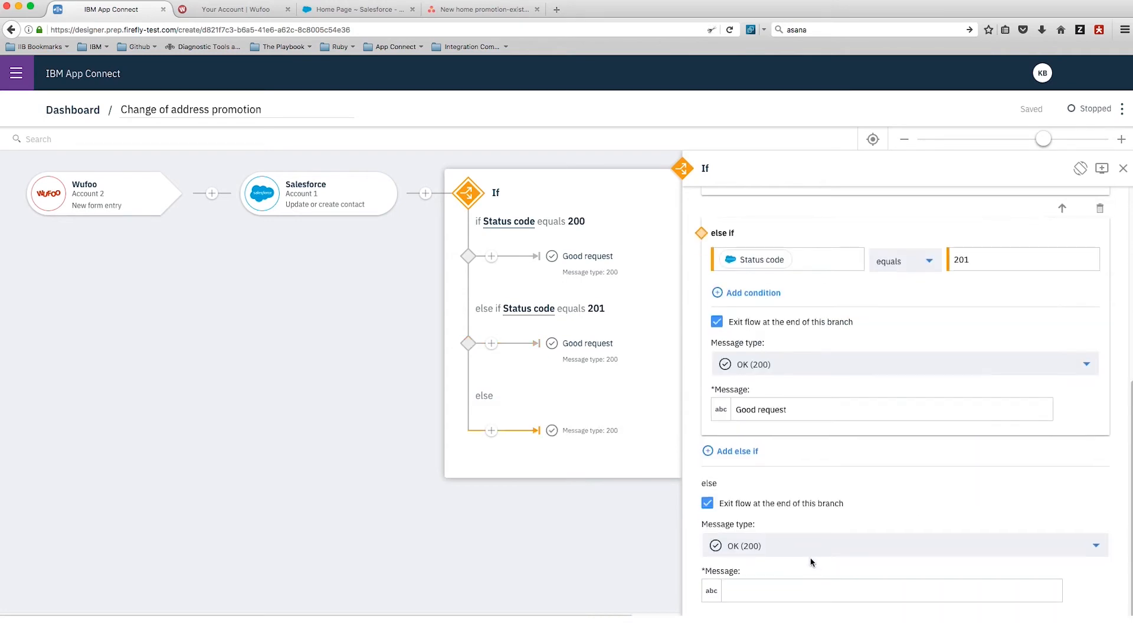
# Set the else branch to Bad Request (400): 'No record was updated or created in Salesforce'.
pyautogui.click(905, 546)
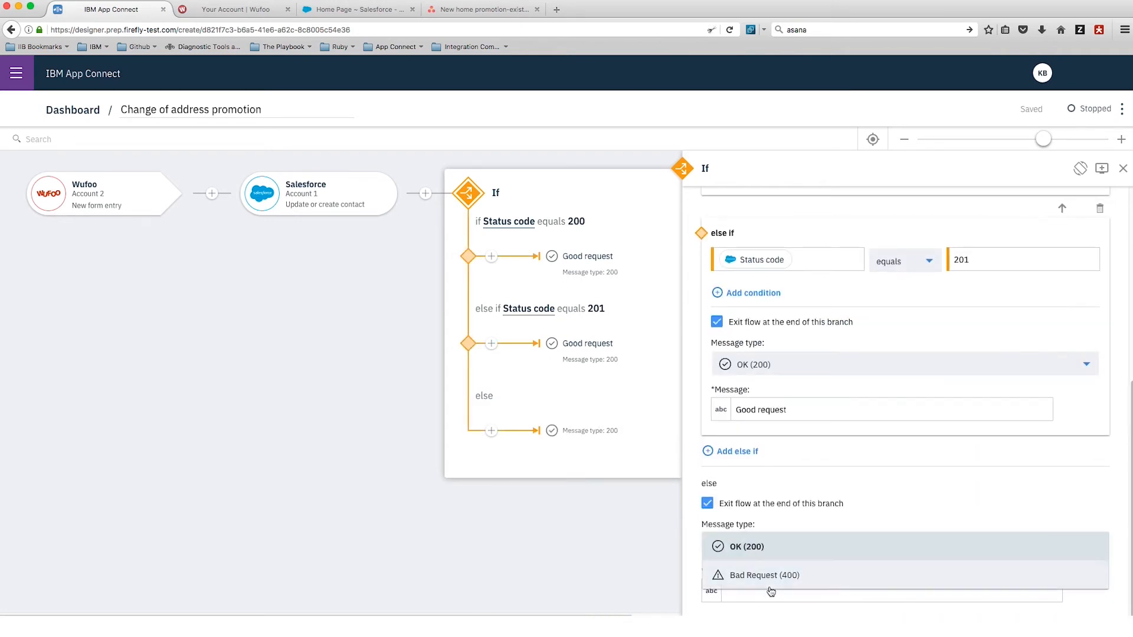
pyautogui.click(762, 575)
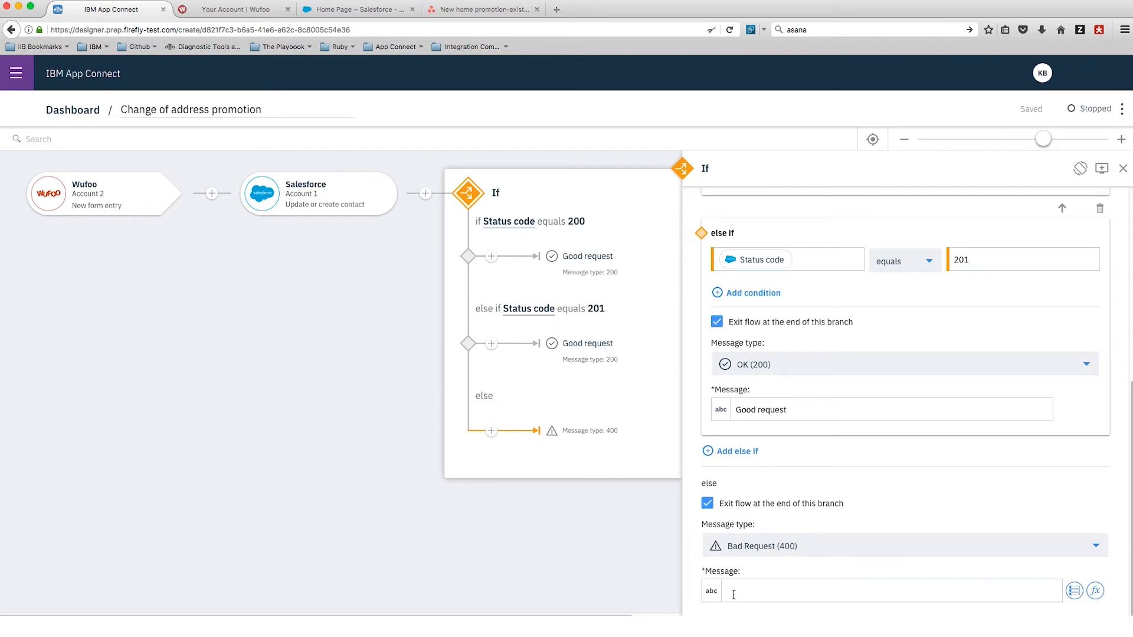
pyautogui.write('No record was updated or created in Salesforce')
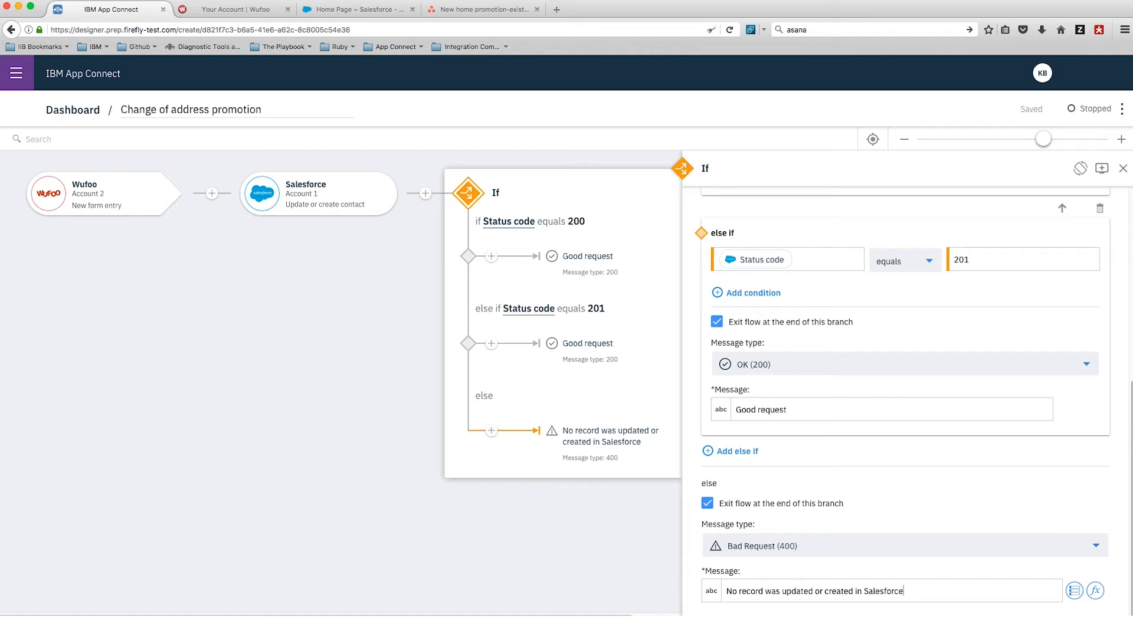
pyautogui.click(491, 256)
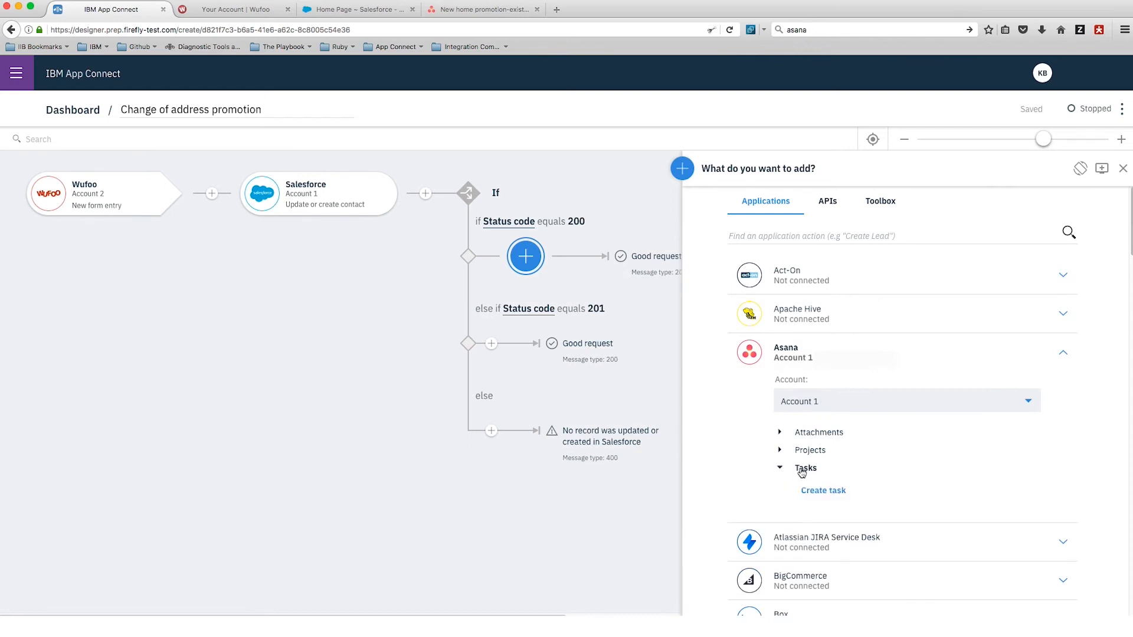
# In the 200 branch, create an existing-customers Asana task sending the promotion campaign to Email.
pyautogui.click(823, 491)
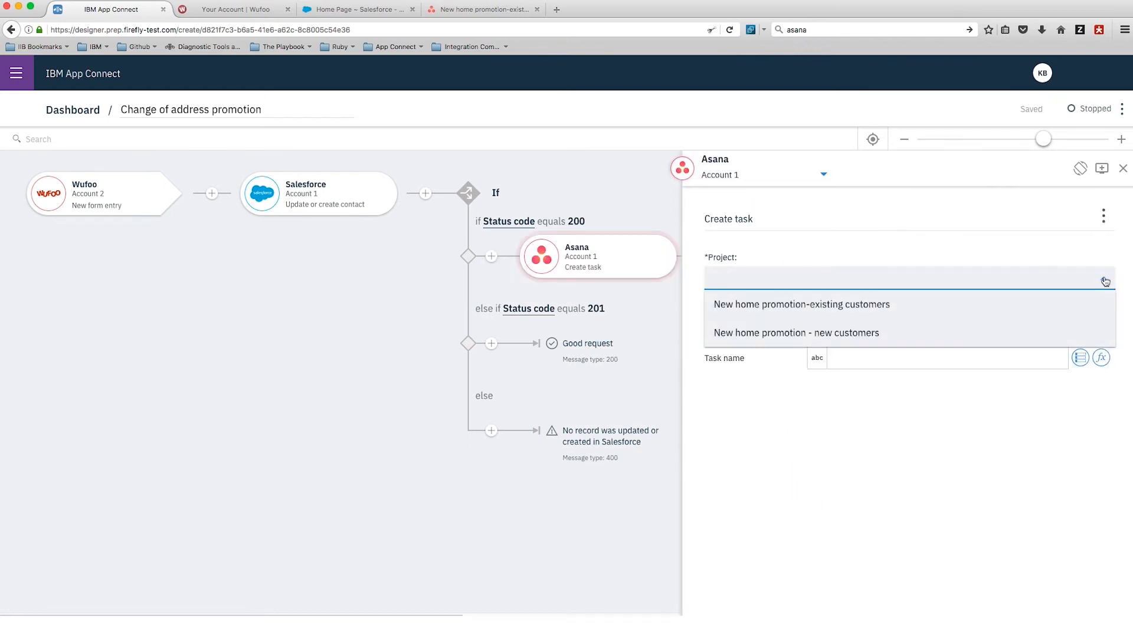
pyautogui.click(802, 304)
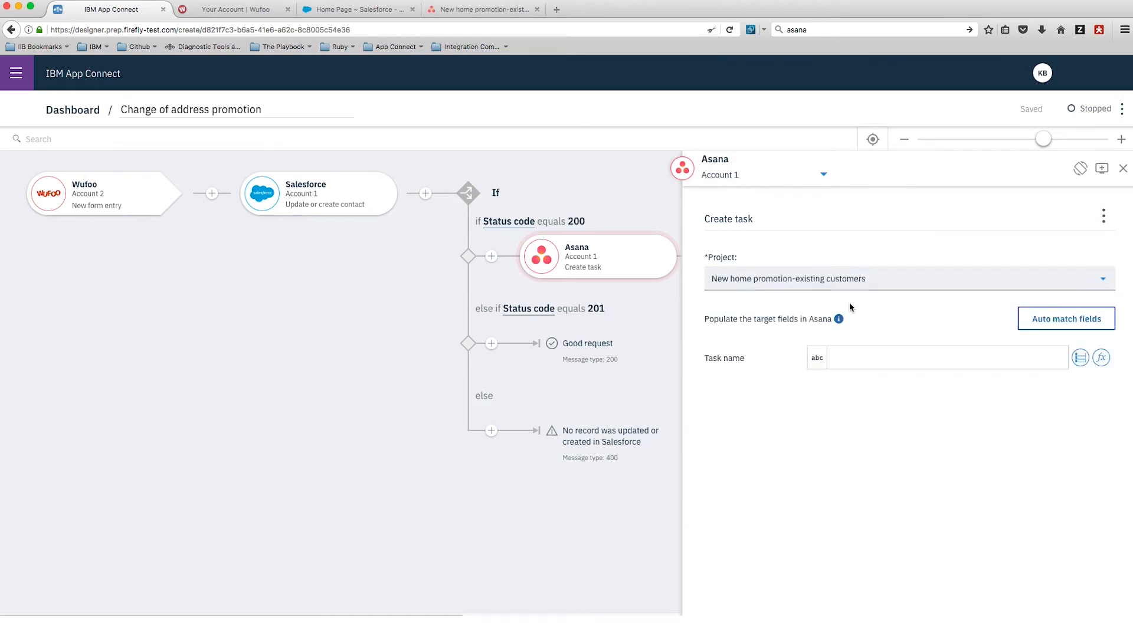
pyautogui.click(944, 358)
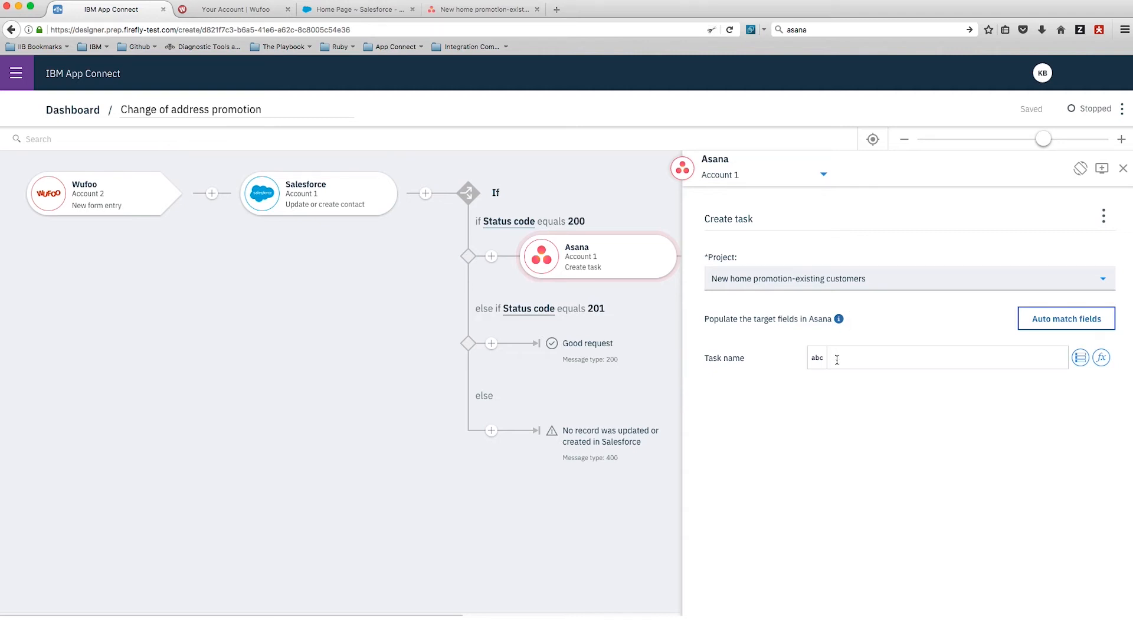
pyautogui.write('Se')
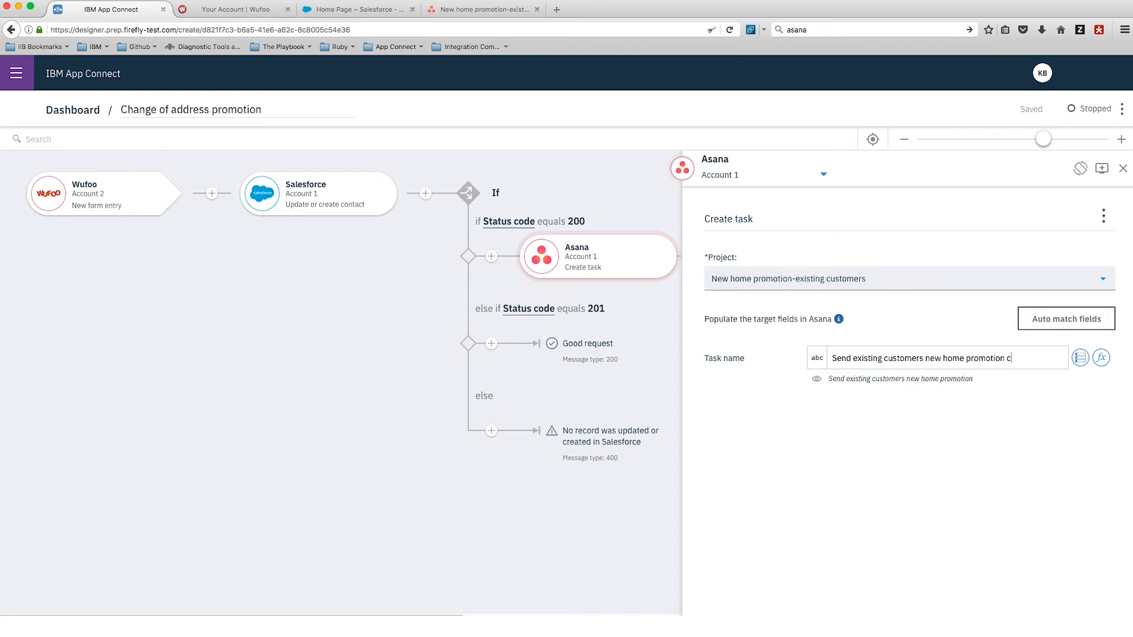
pyautogui.write('ampaign t')
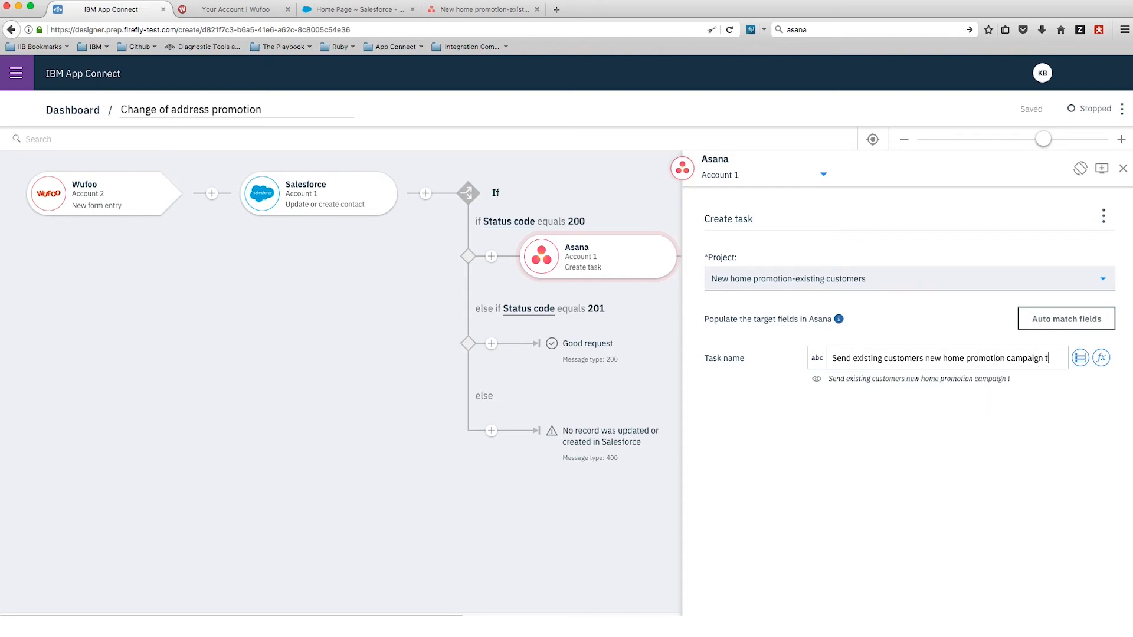
pyautogui.write('o')
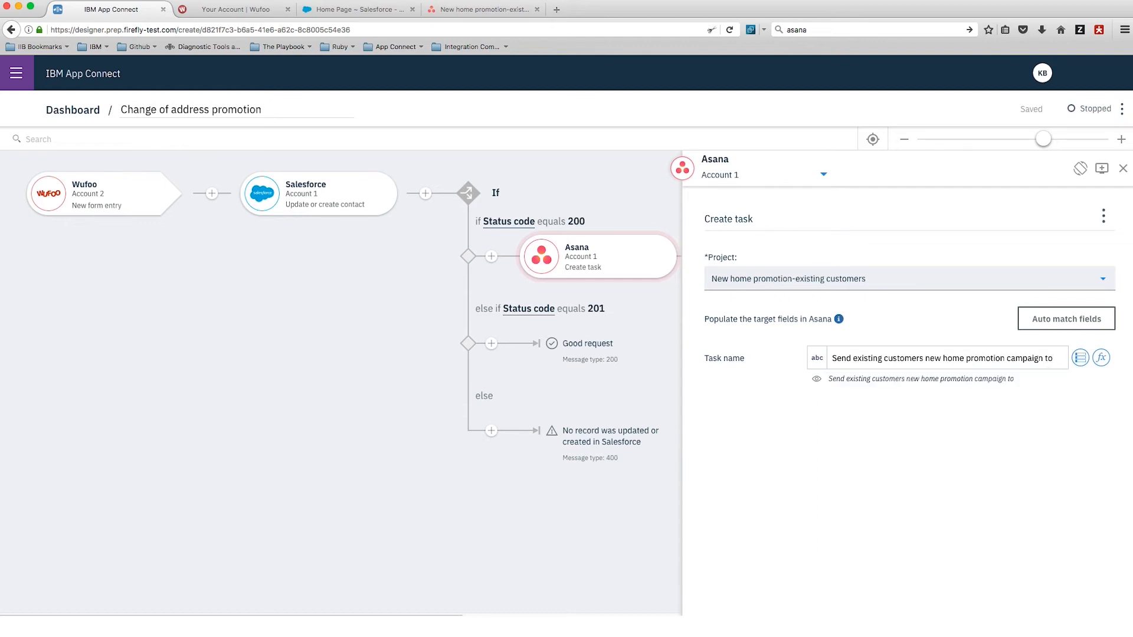
pyautogui.click(1080, 357)
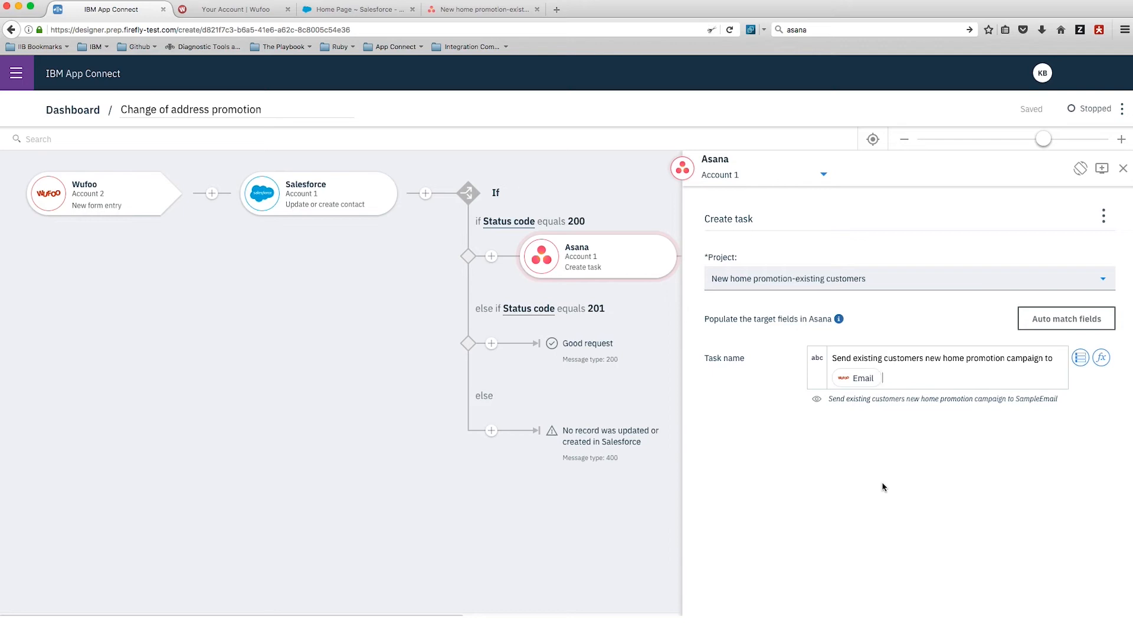
pyautogui.click(491, 344)
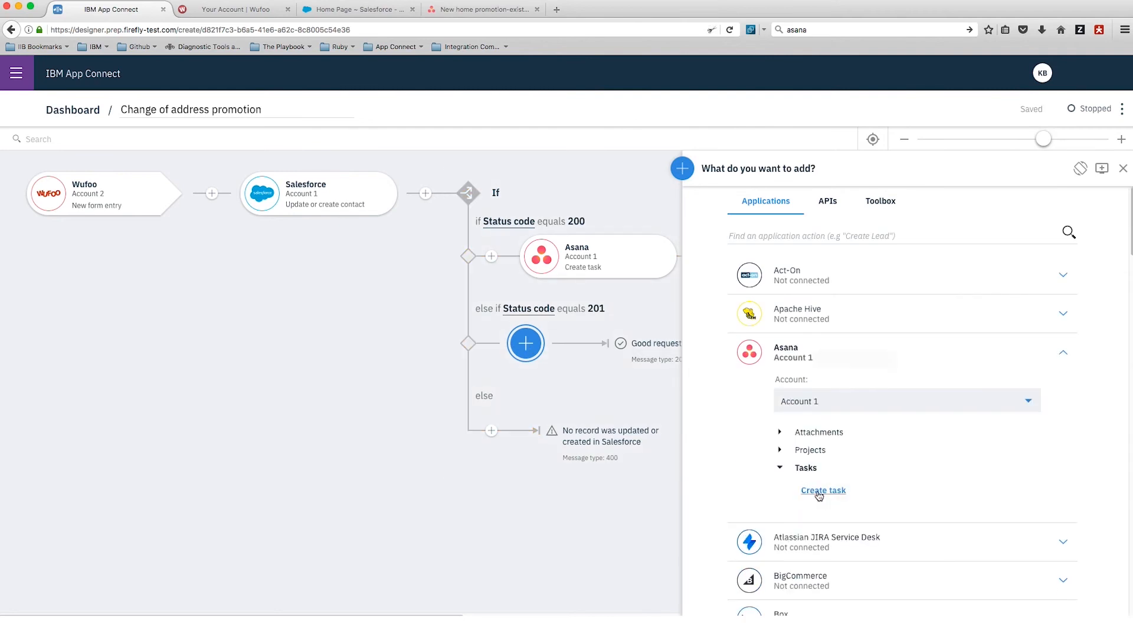
# Add 201-branch task 'Send new customer new home promotion campaign to' + Wufoo Email; start flow.
pyautogui.click(823, 490)
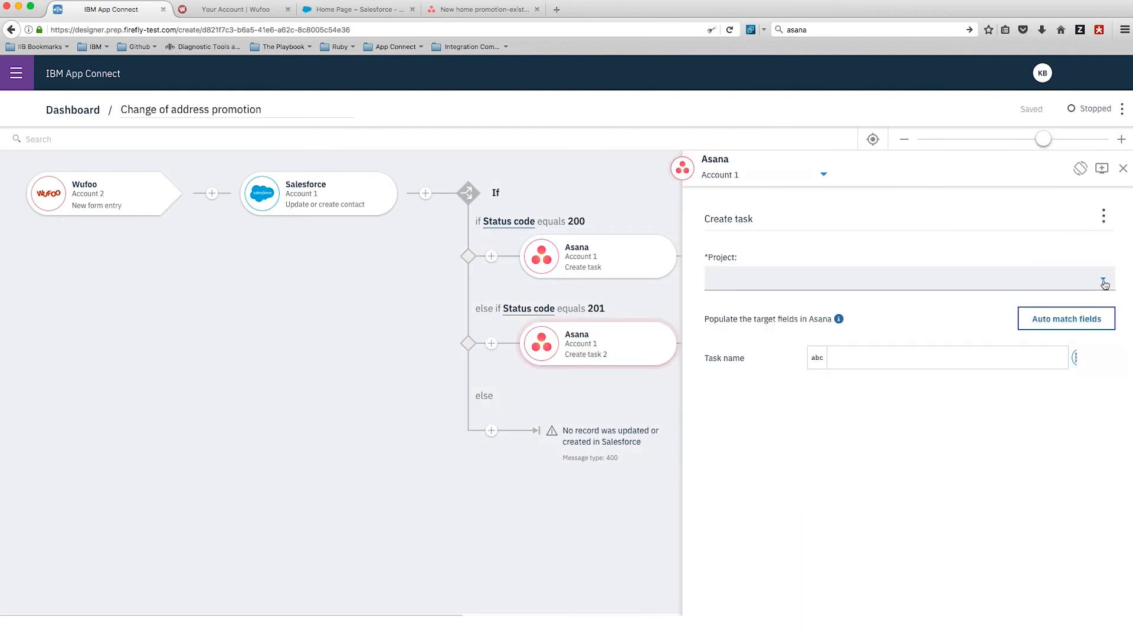
pyautogui.click(1103, 279)
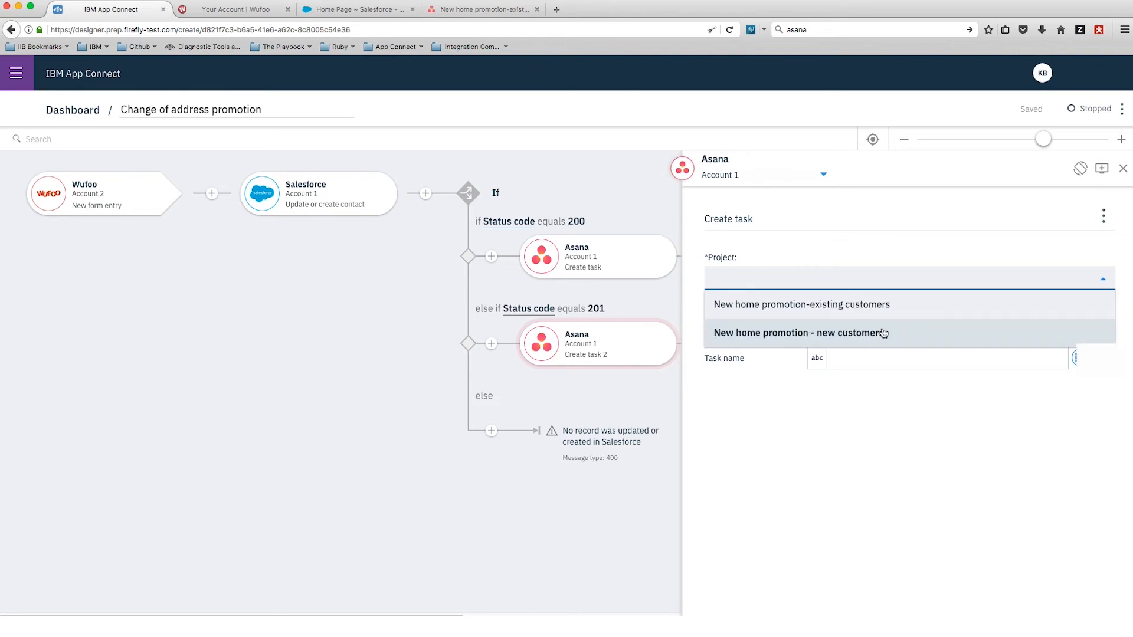
pyautogui.click(799, 333)
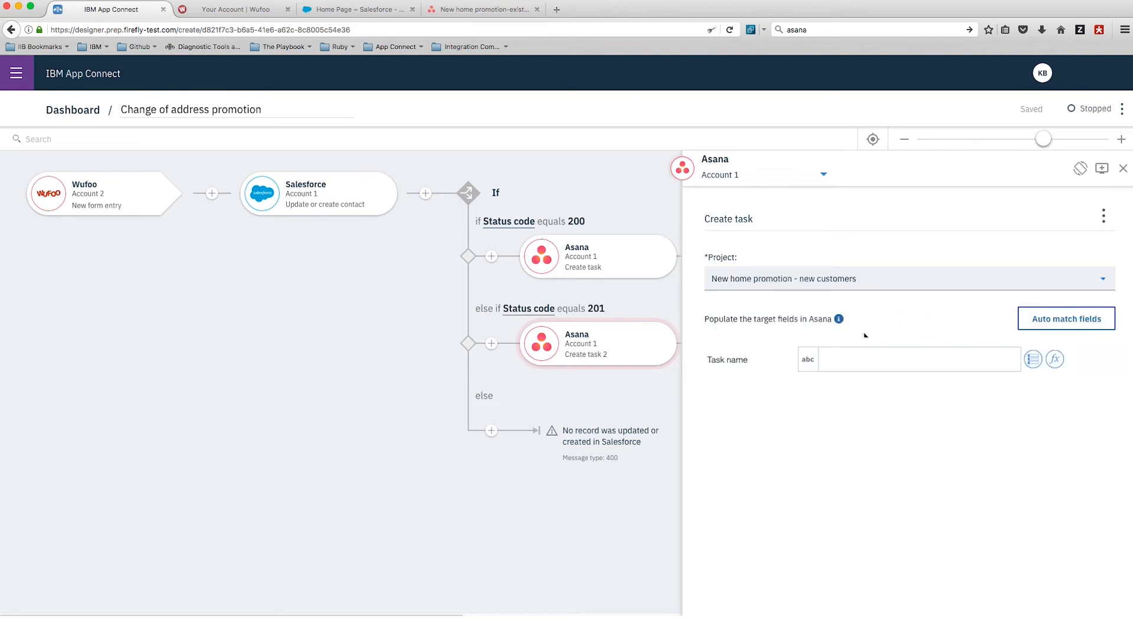
pyautogui.click(917, 360)
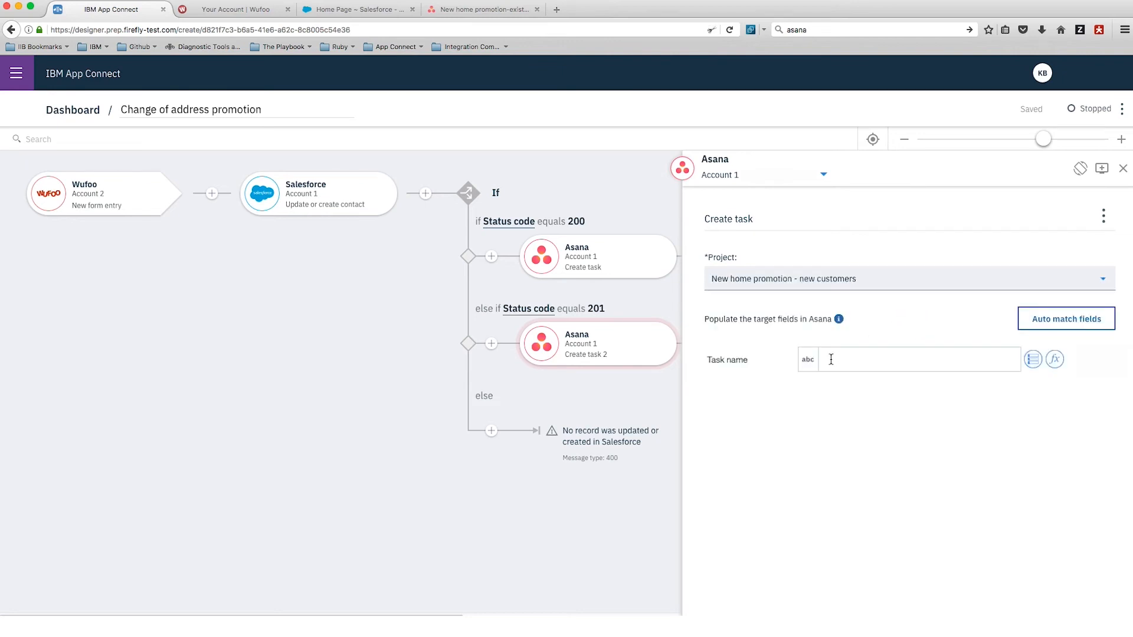
pyautogui.write('Send new customer new home promotion campaign to')
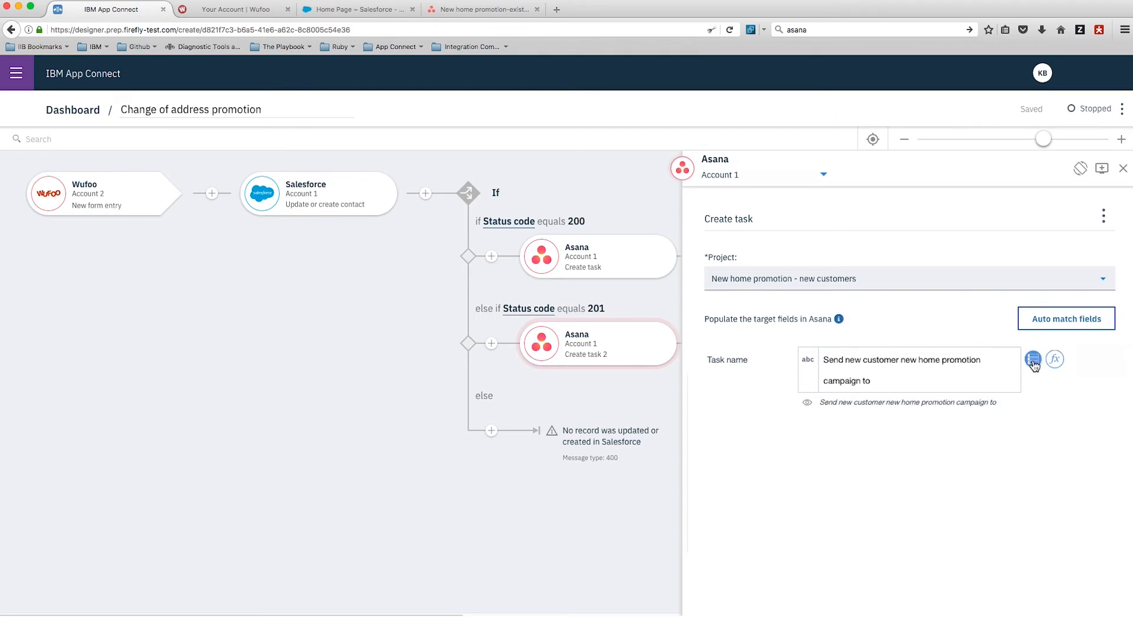
pyautogui.click(1034, 358)
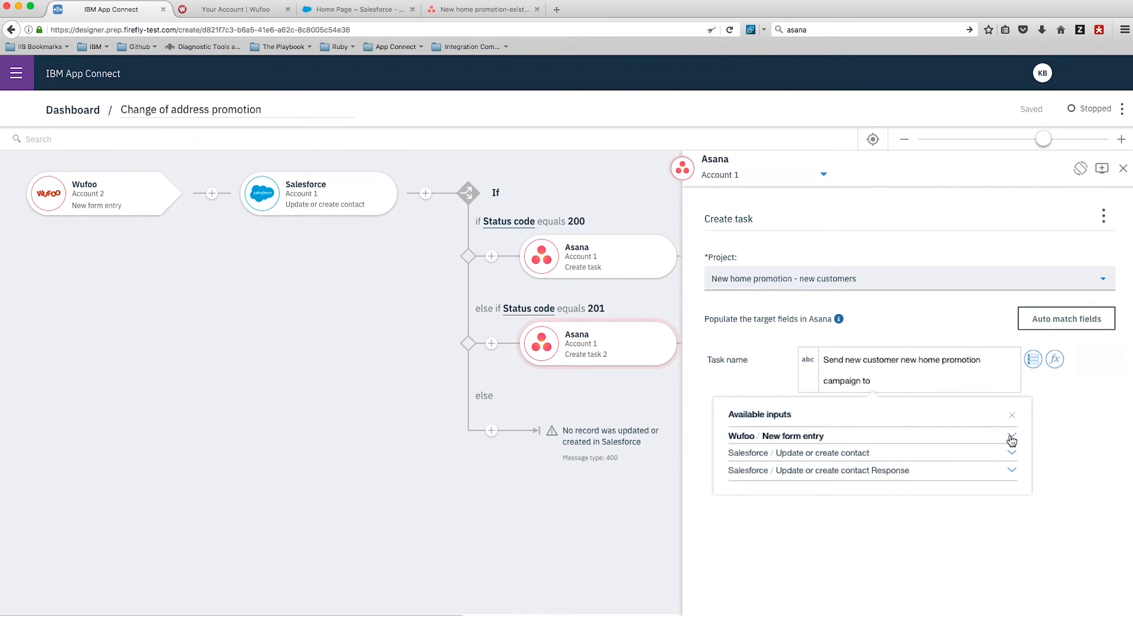
pyautogui.click(1011, 437)
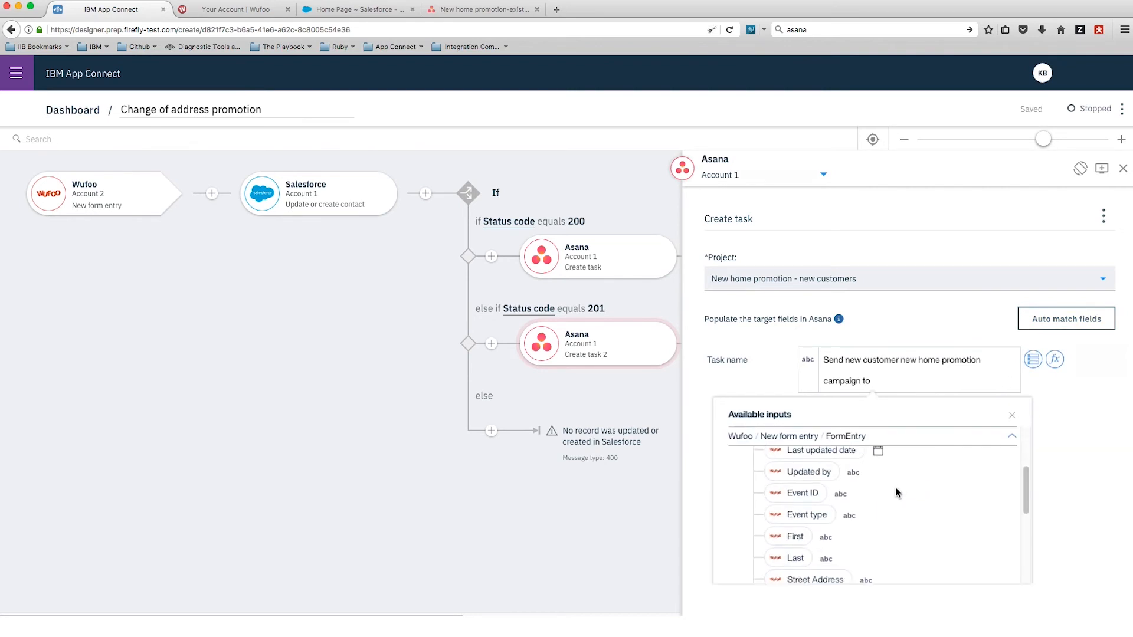
pyautogui.scroll(-3)
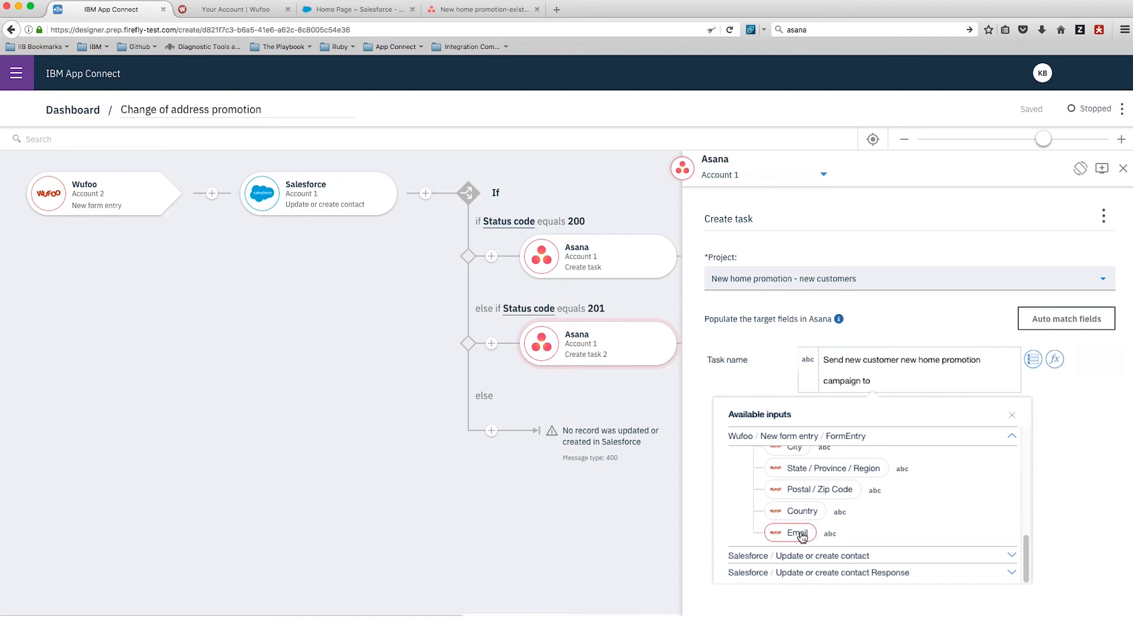
pyautogui.click(798, 533)
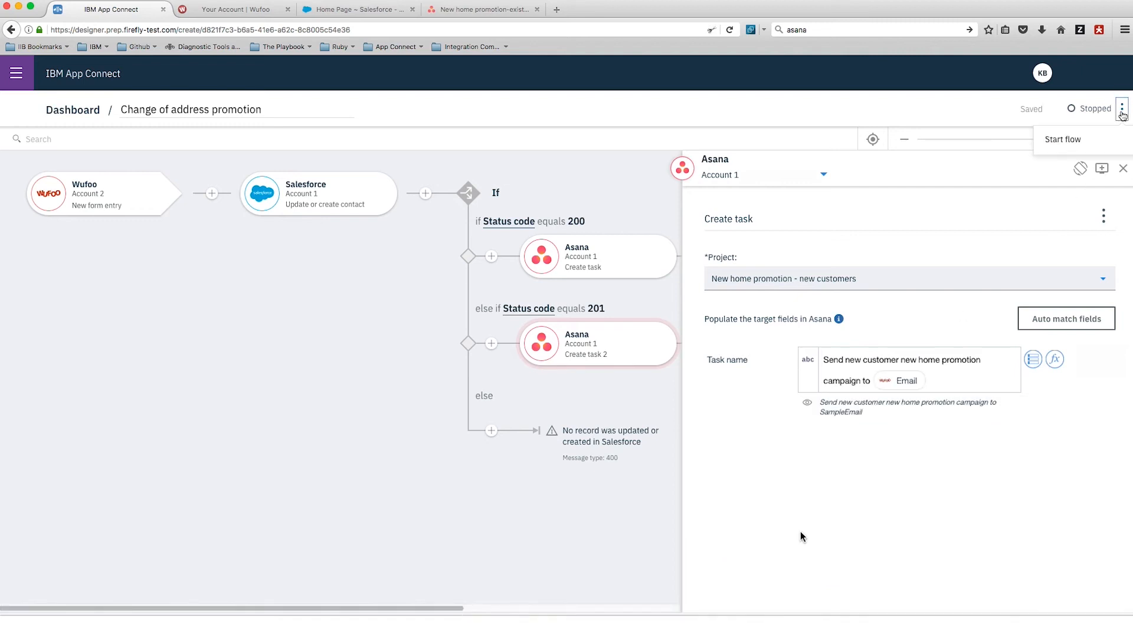
pyautogui.click(1062, 139)
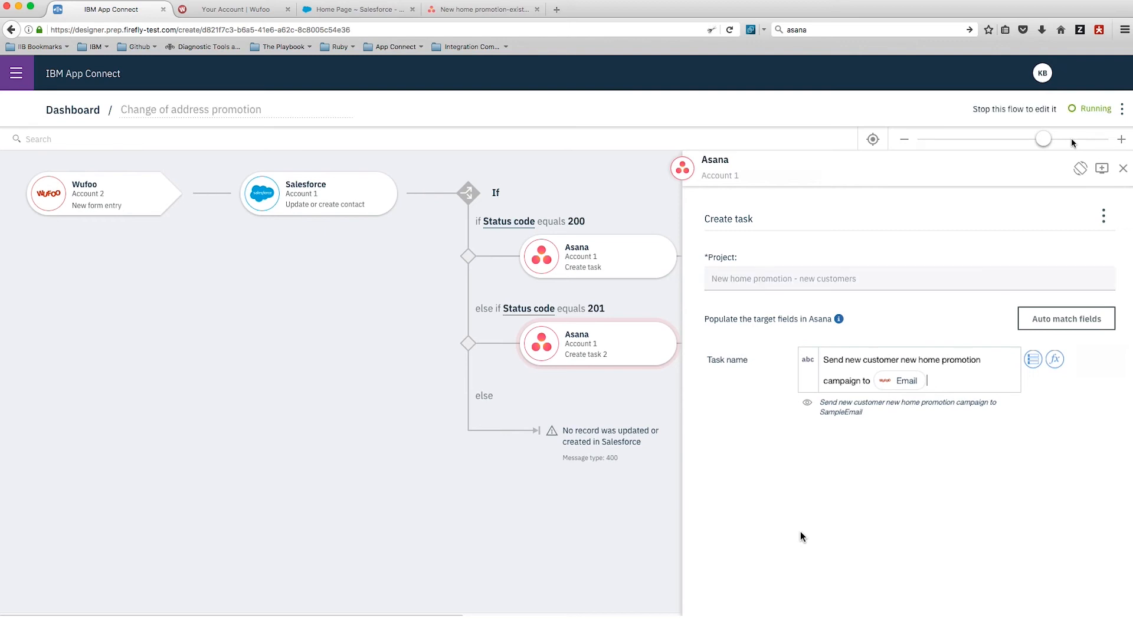
pyautogui.moveTo(595, 160)
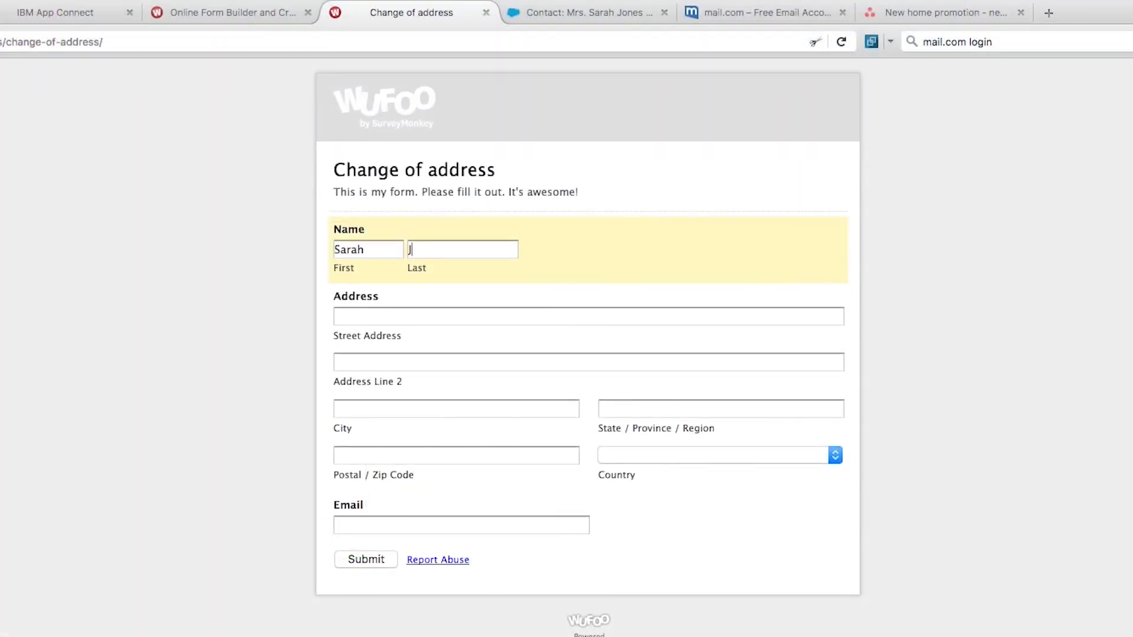
pyautogui.write('ones')
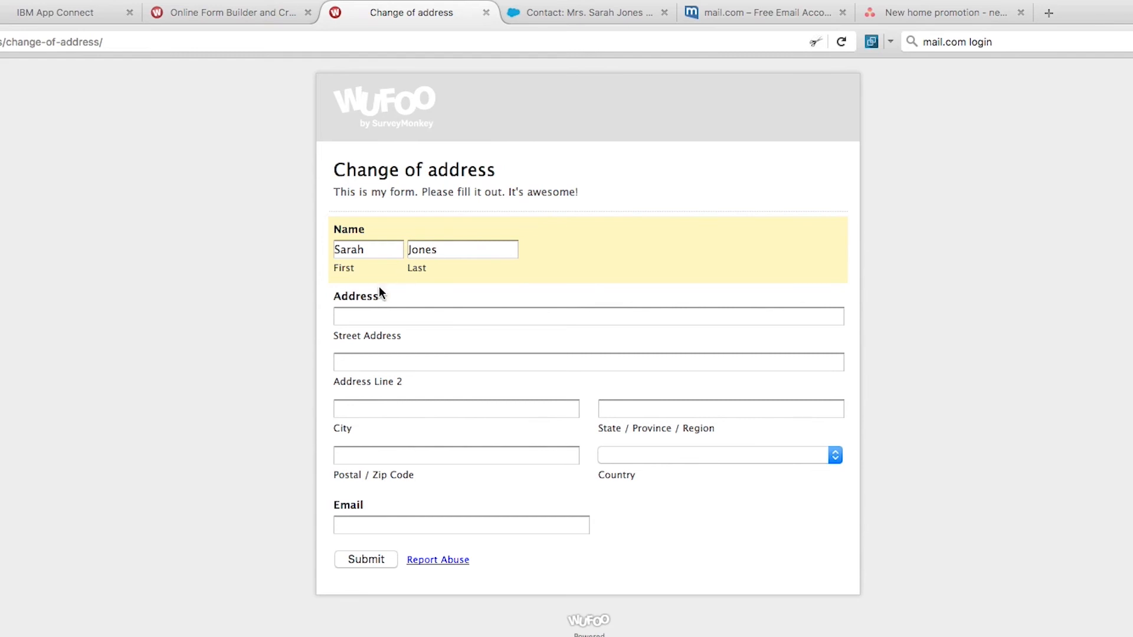
pyautogui.write('44 East')
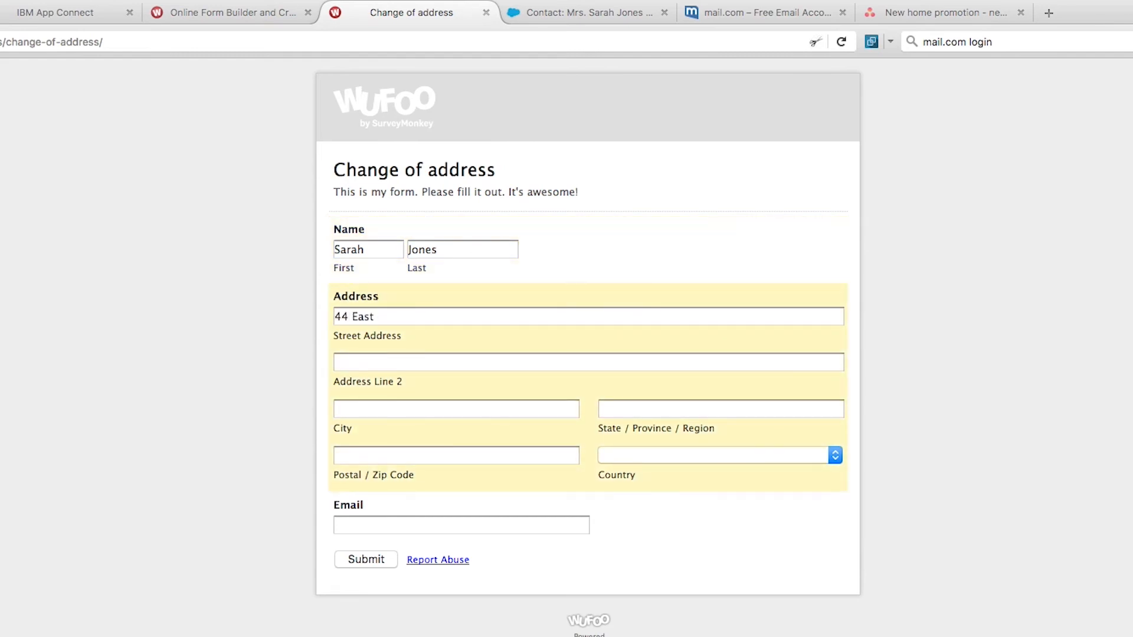
pyautogui.write('Road')
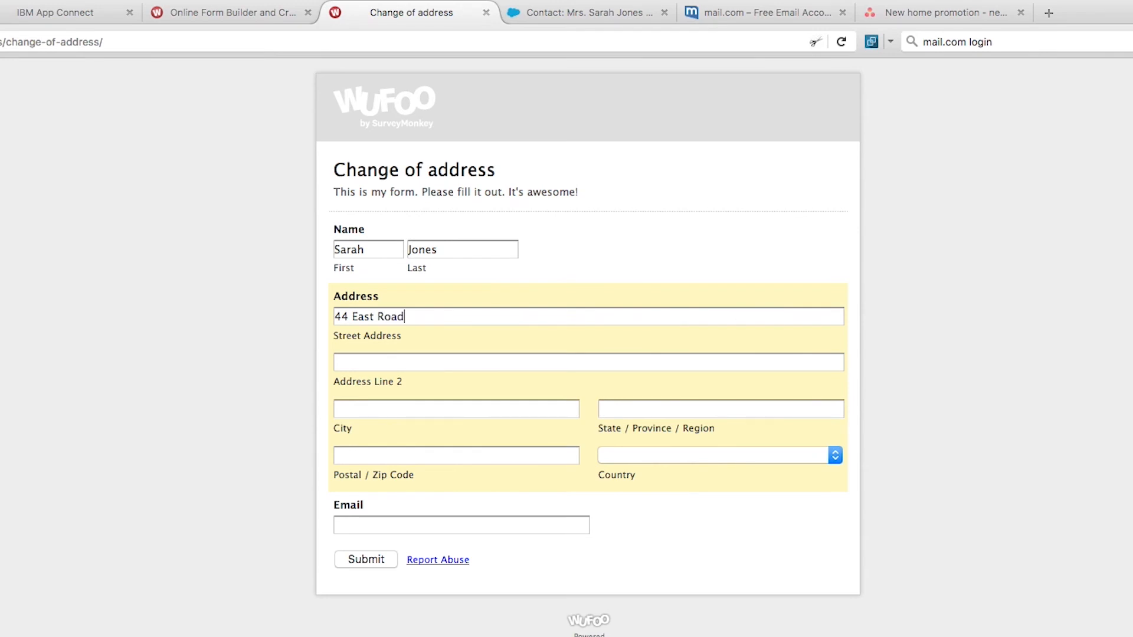
pyautogui.write('Old')
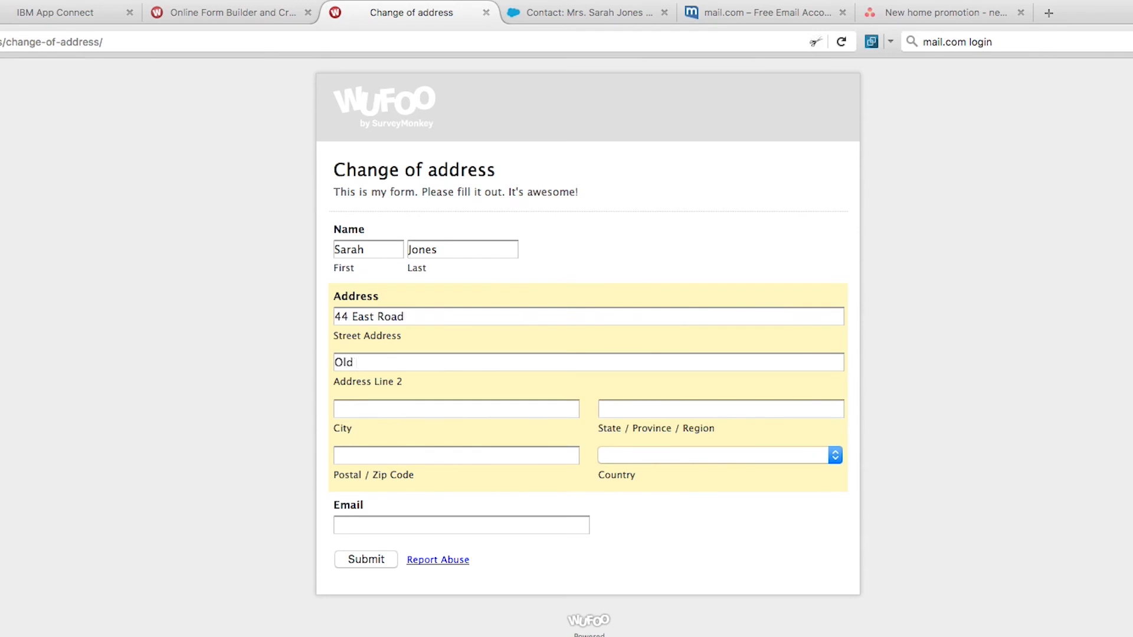
pyautogui.write('Town')
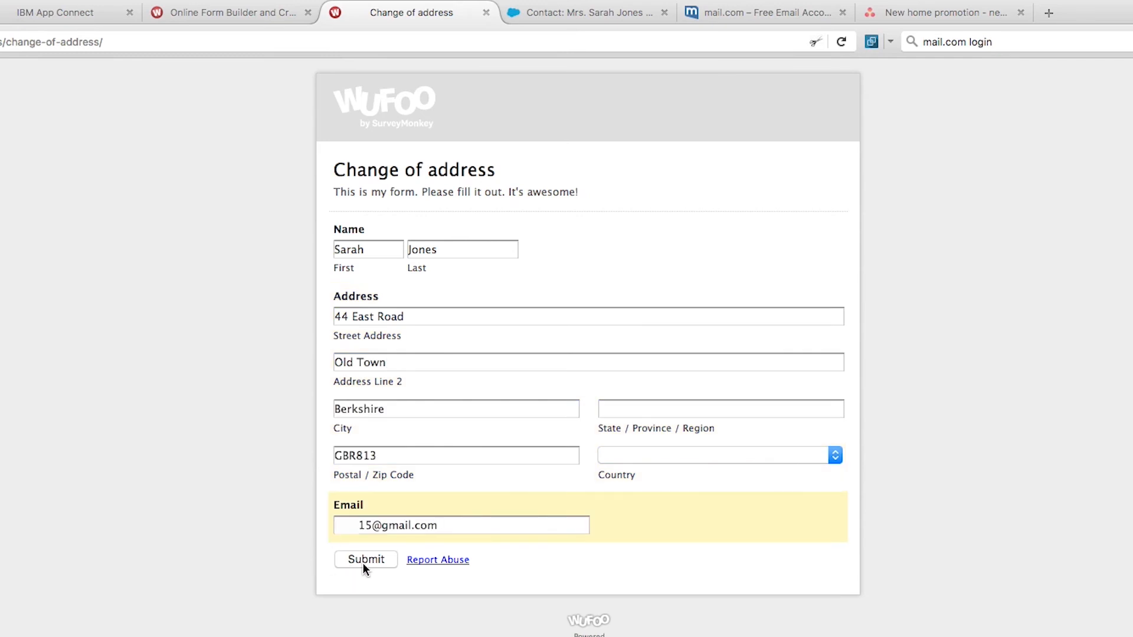
pyautogui.click(366, 559)
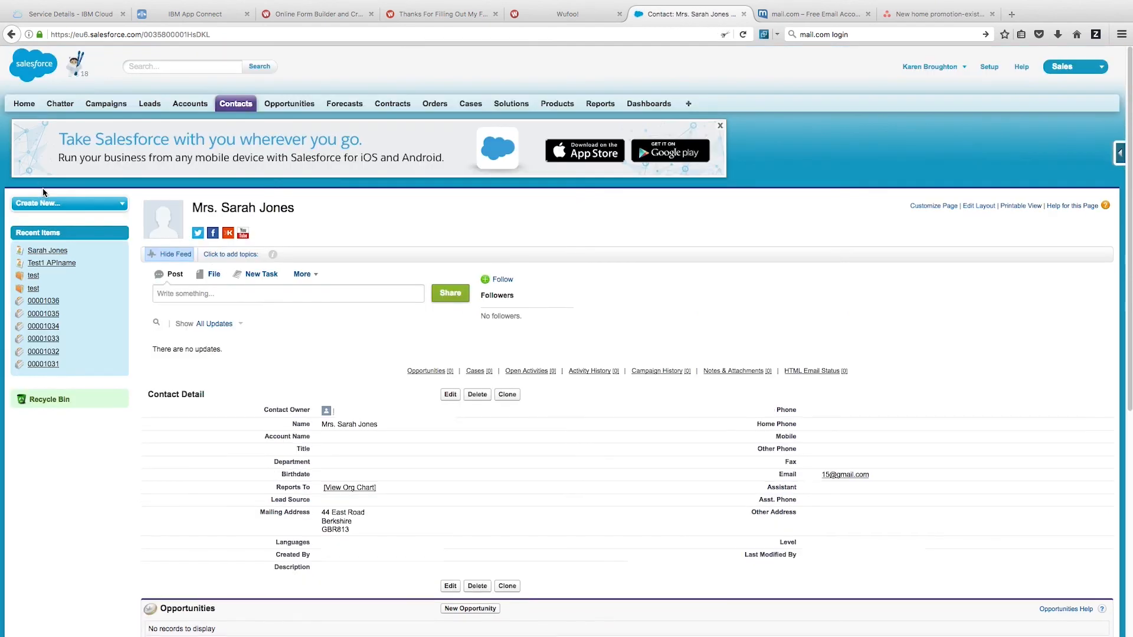
pyautogui.moveTo(884, 399)
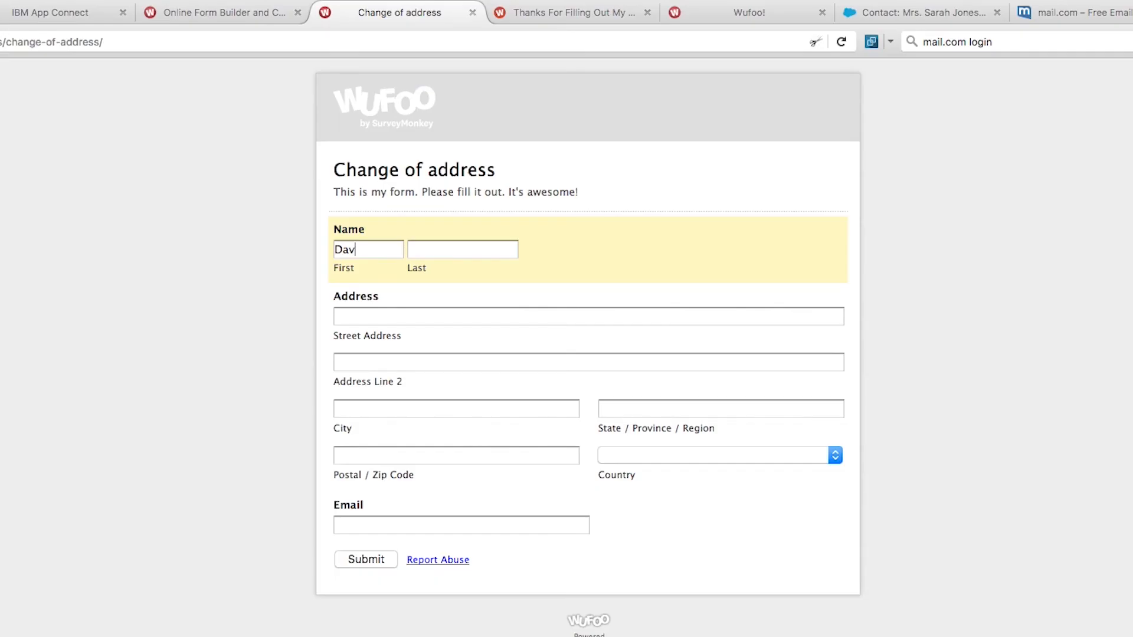
# Finish the second entry with the name Jones and submit the Martin Avenue address.
pyautogui.write('id')
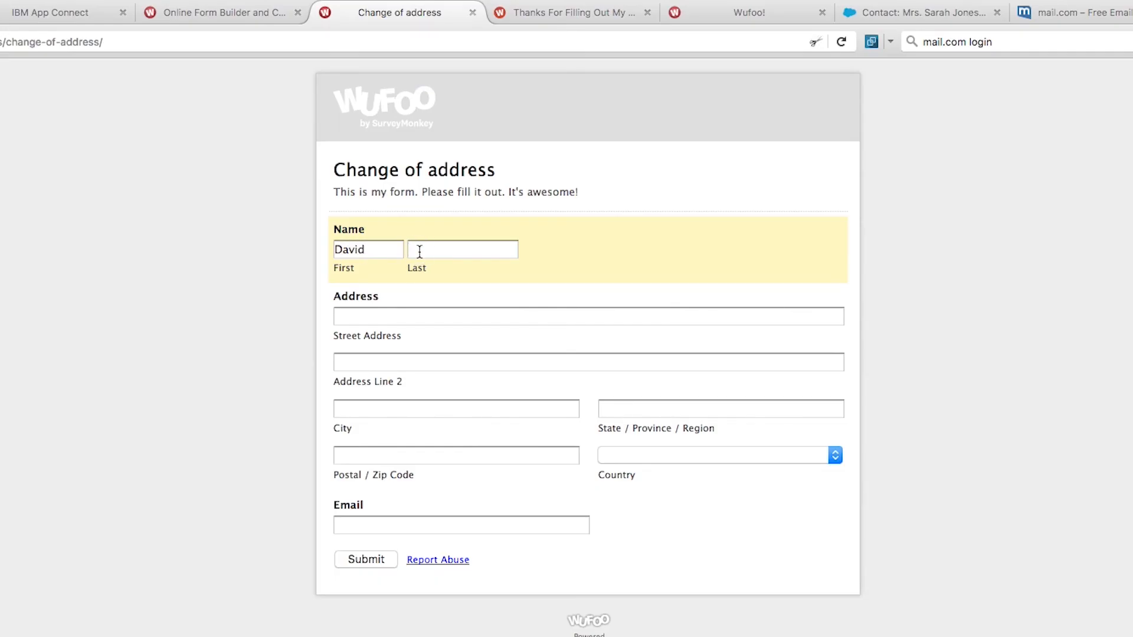
pyautogui.write('Jones')
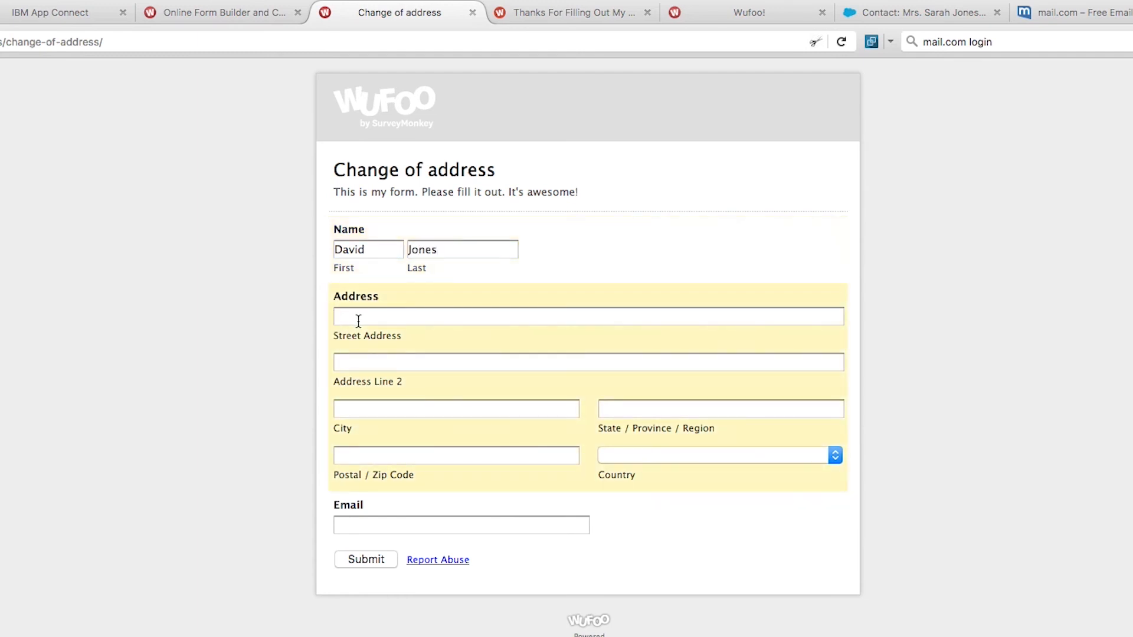
pyautogui.click(366, 560)
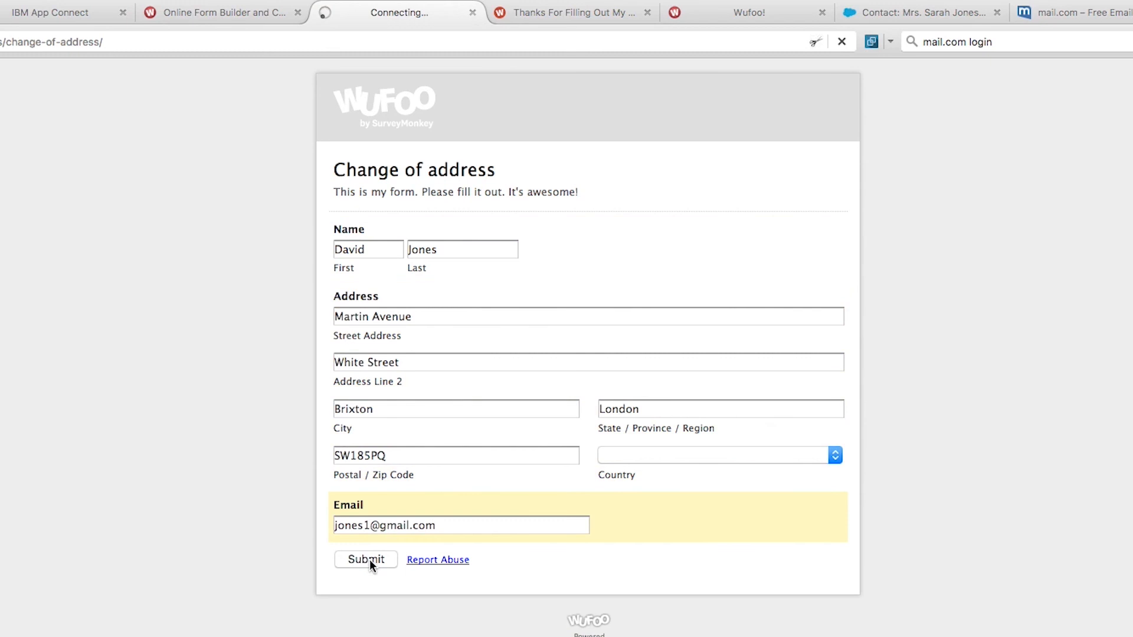
pyautogui.click(366, 559)
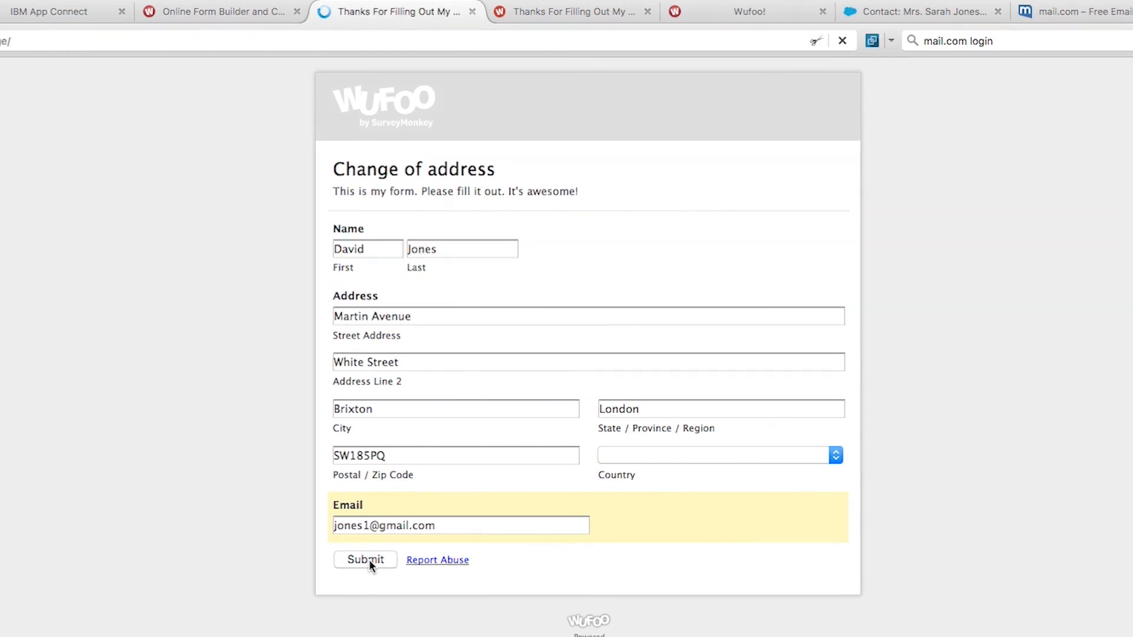
pyautogui.click(365, 560)
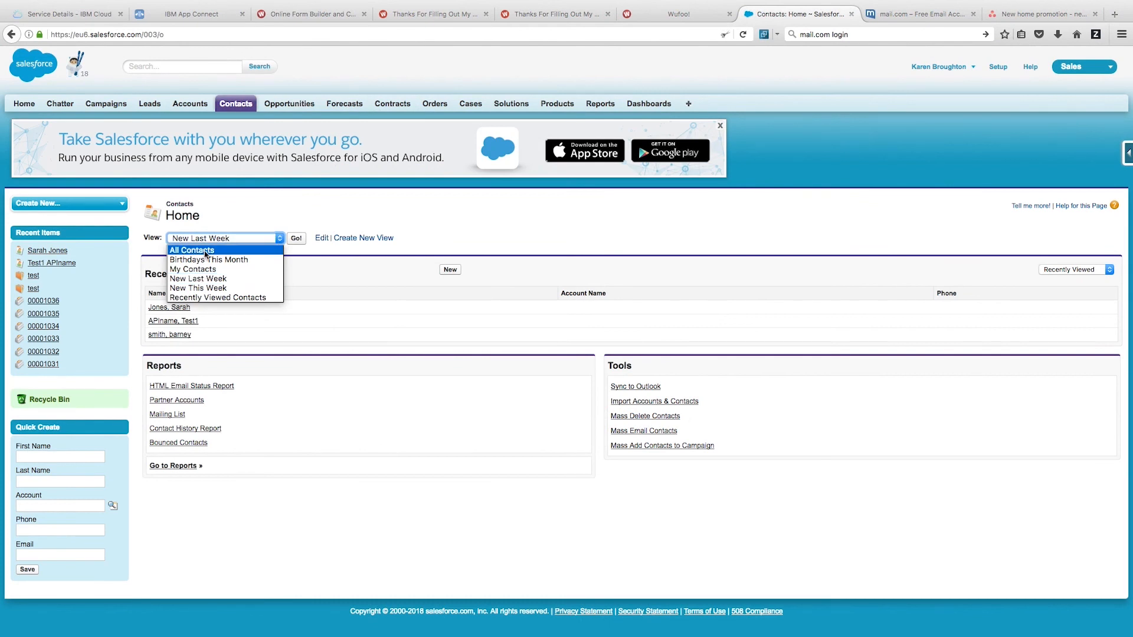
# Filter Contacts to New This Week and open the new Brixton contact's record.
pyautogui.click(198, 288)
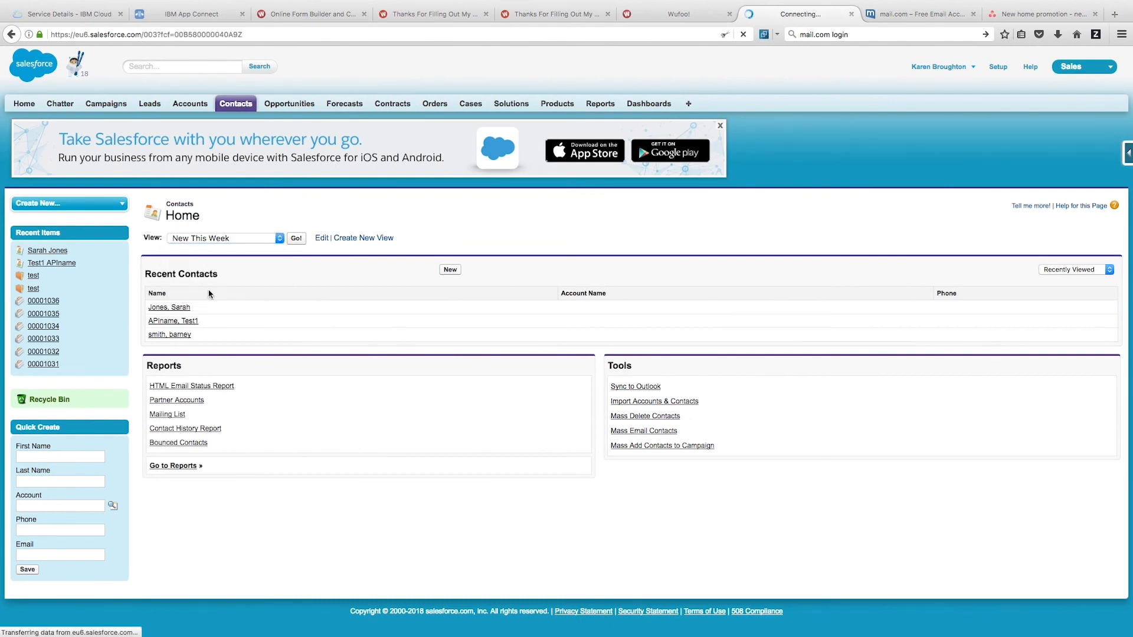
pyautogui.click(295, 238)
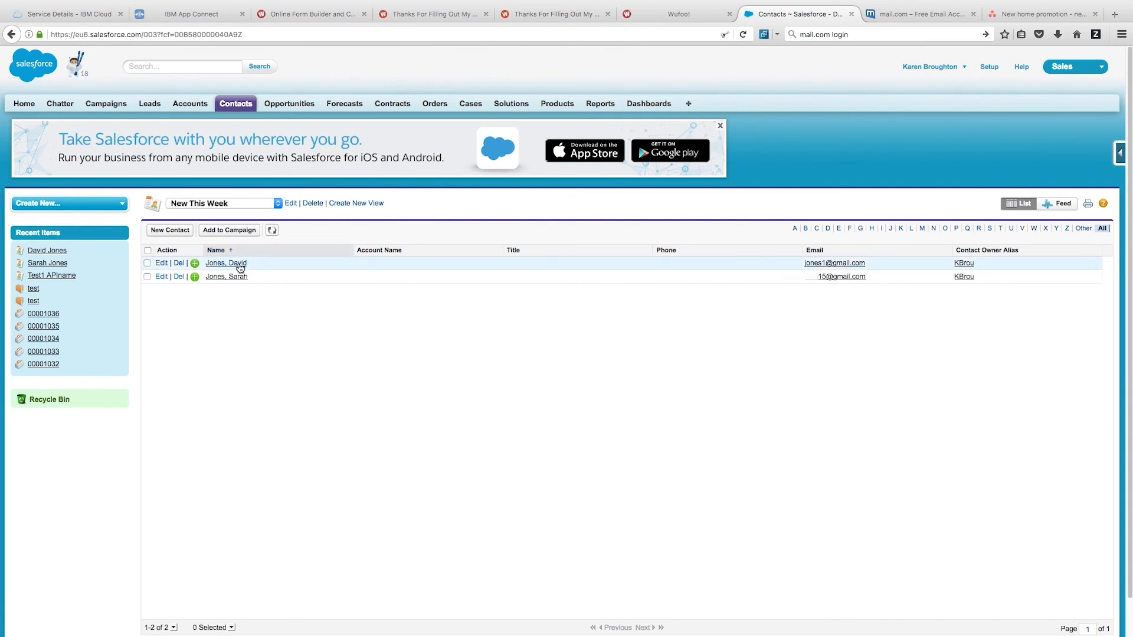
pyautogui.click(225, 263)
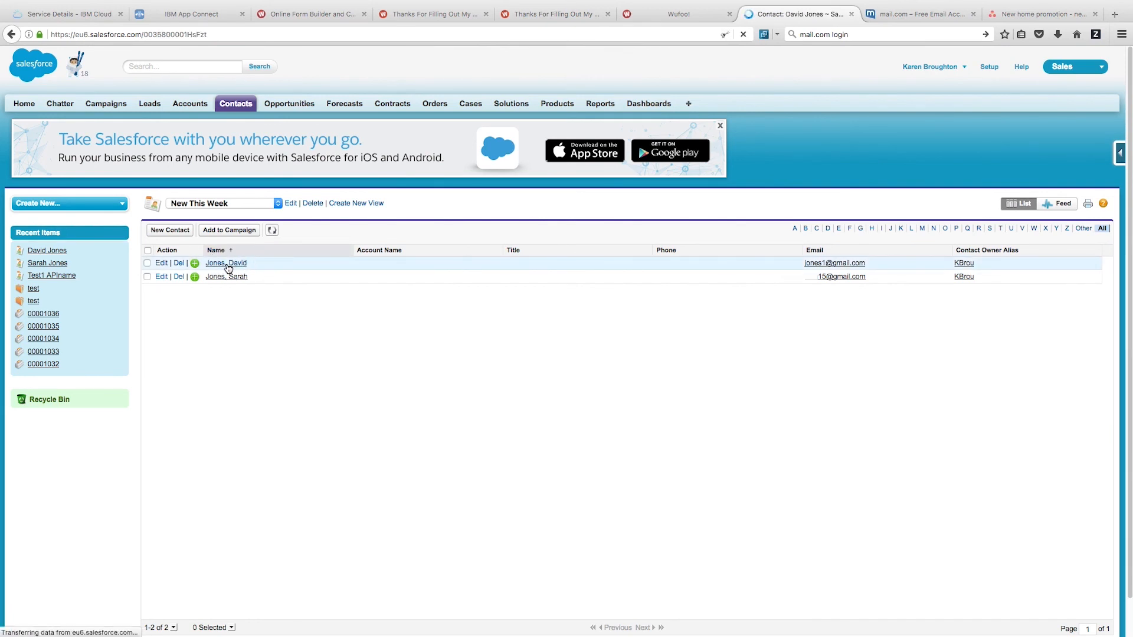
pyautogui.click(225, 263)
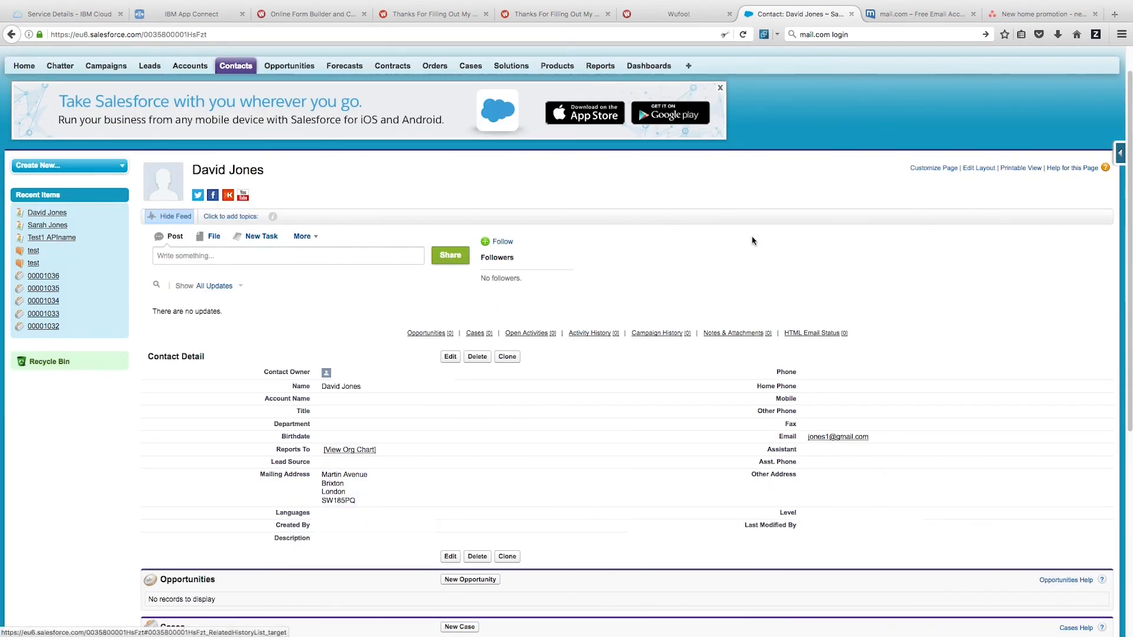
pyautogui.click(1055, 12)
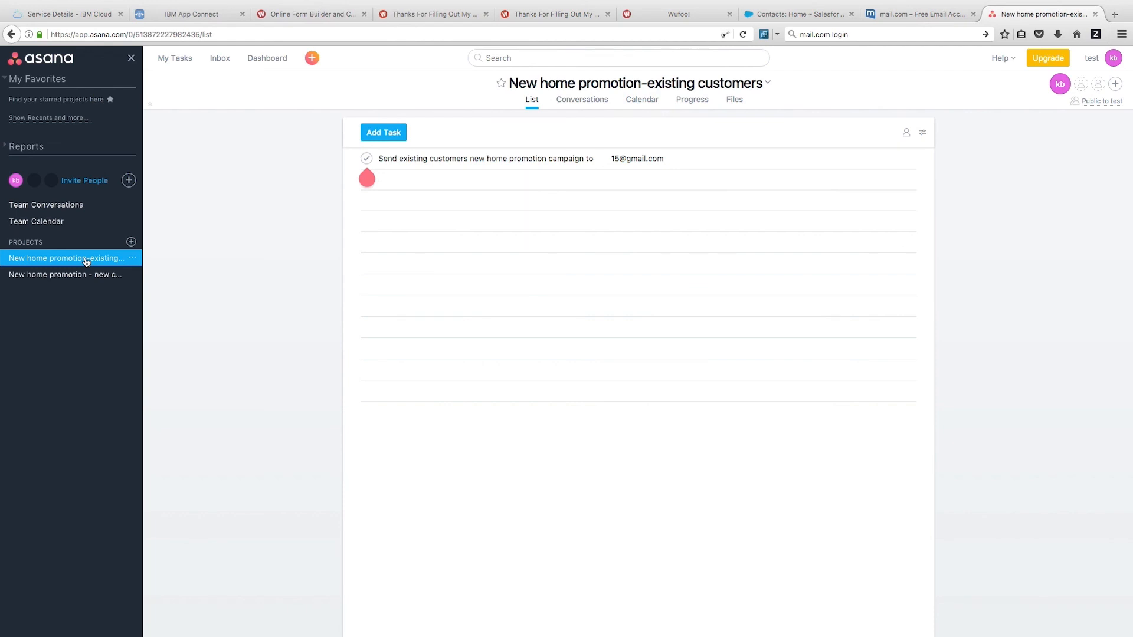
# Open the 'New home promotion - new customers' project from the Asana sidebar.
pyautogui.click(65, 275)
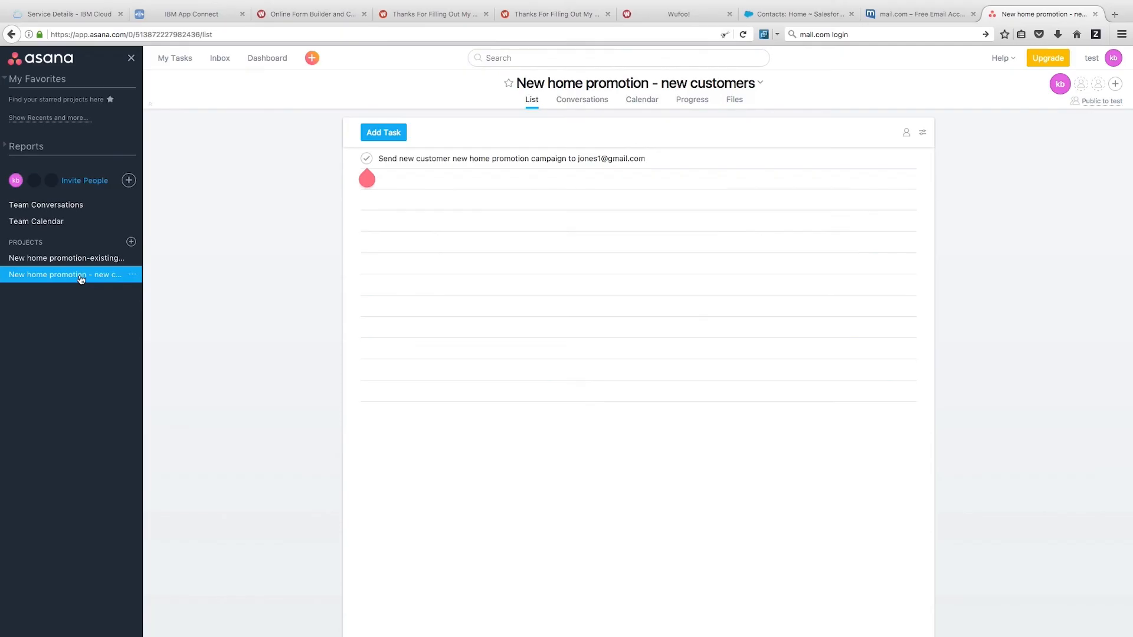